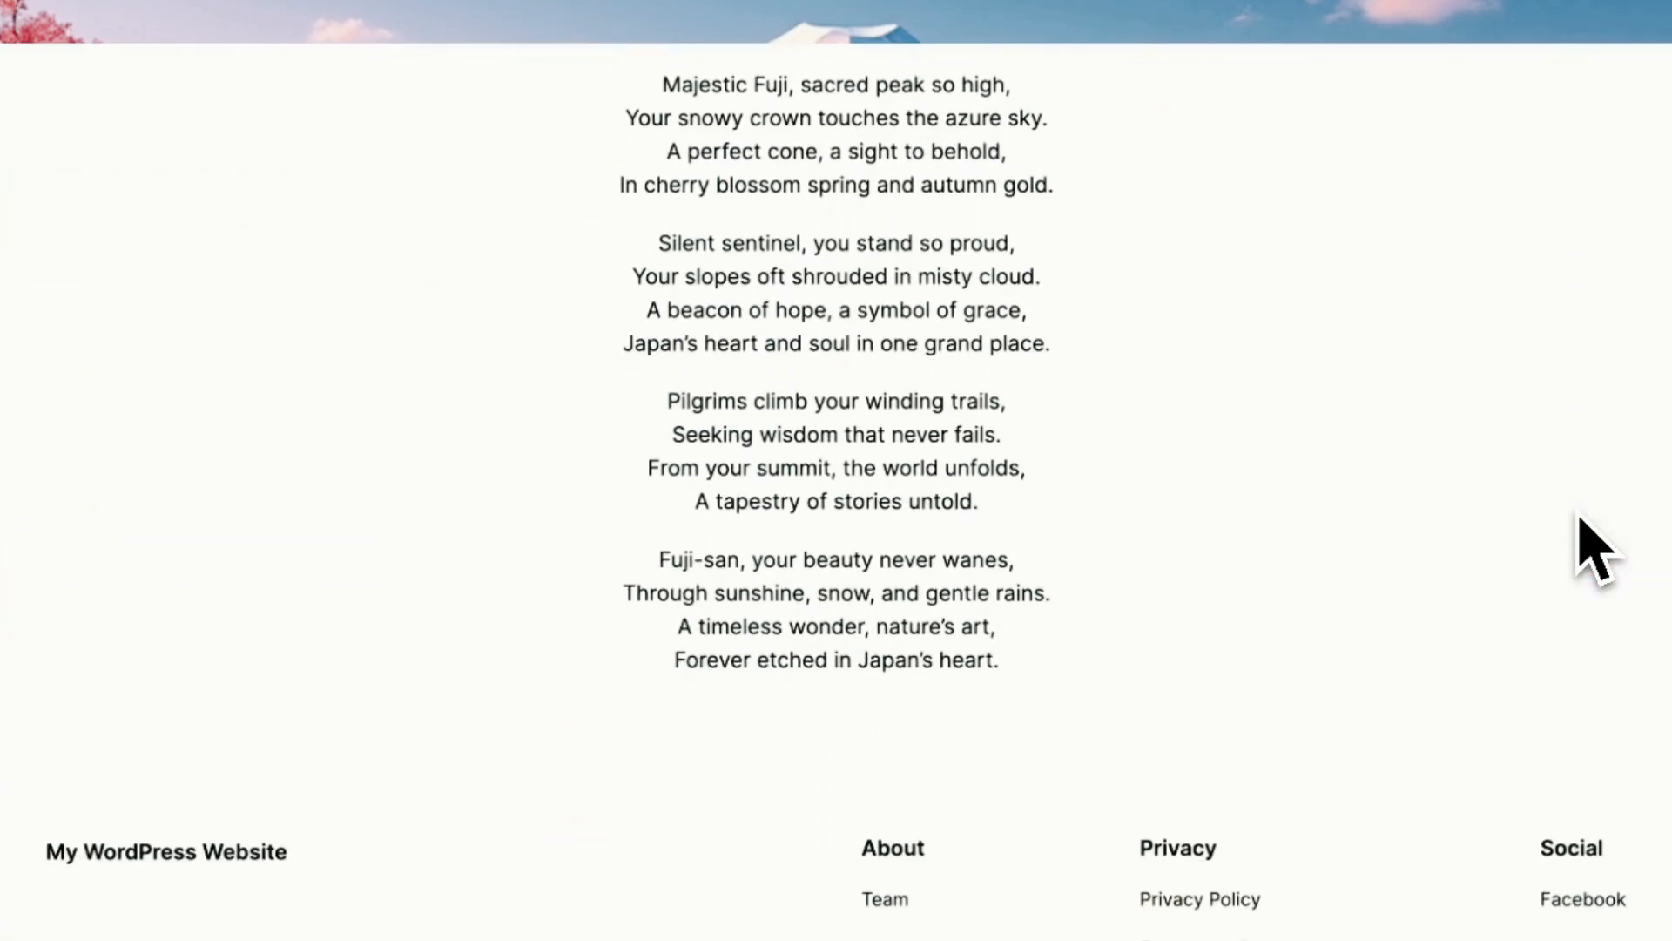
Step: Lower the mirrored FUJI reflection's transparency from 65 to about 17 so it fades into the lake
{"action": "scroll", "scroll_direction": "up", "scroll_amount": 3}
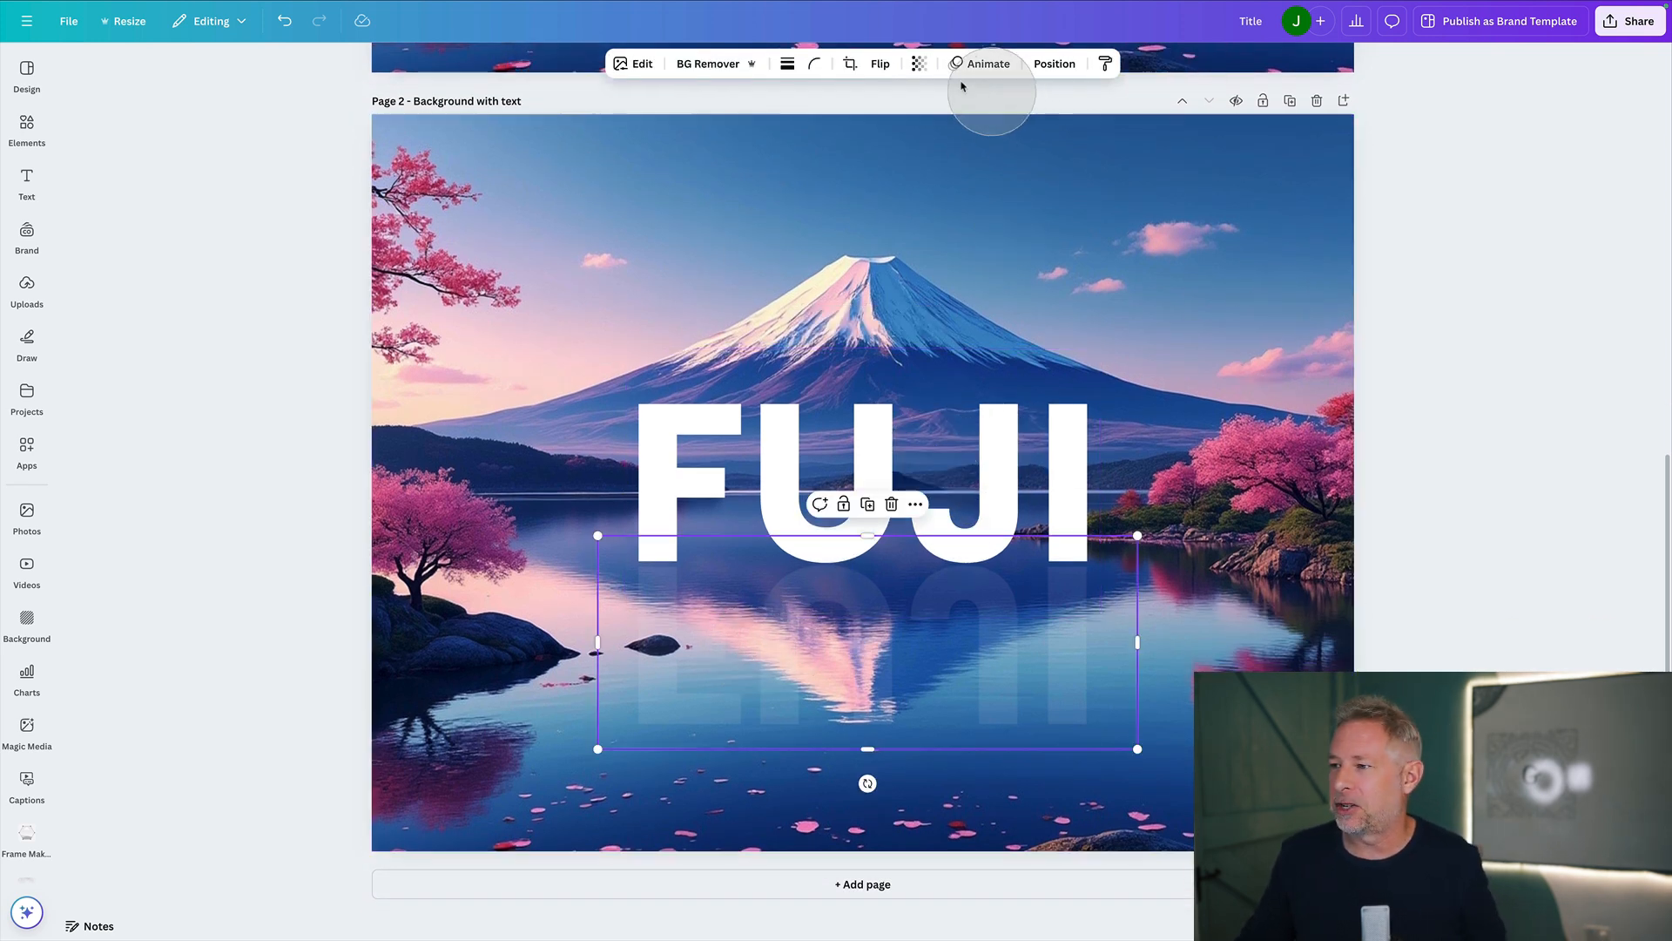
{"action": "left_click", "coordinate": [918, 63]}
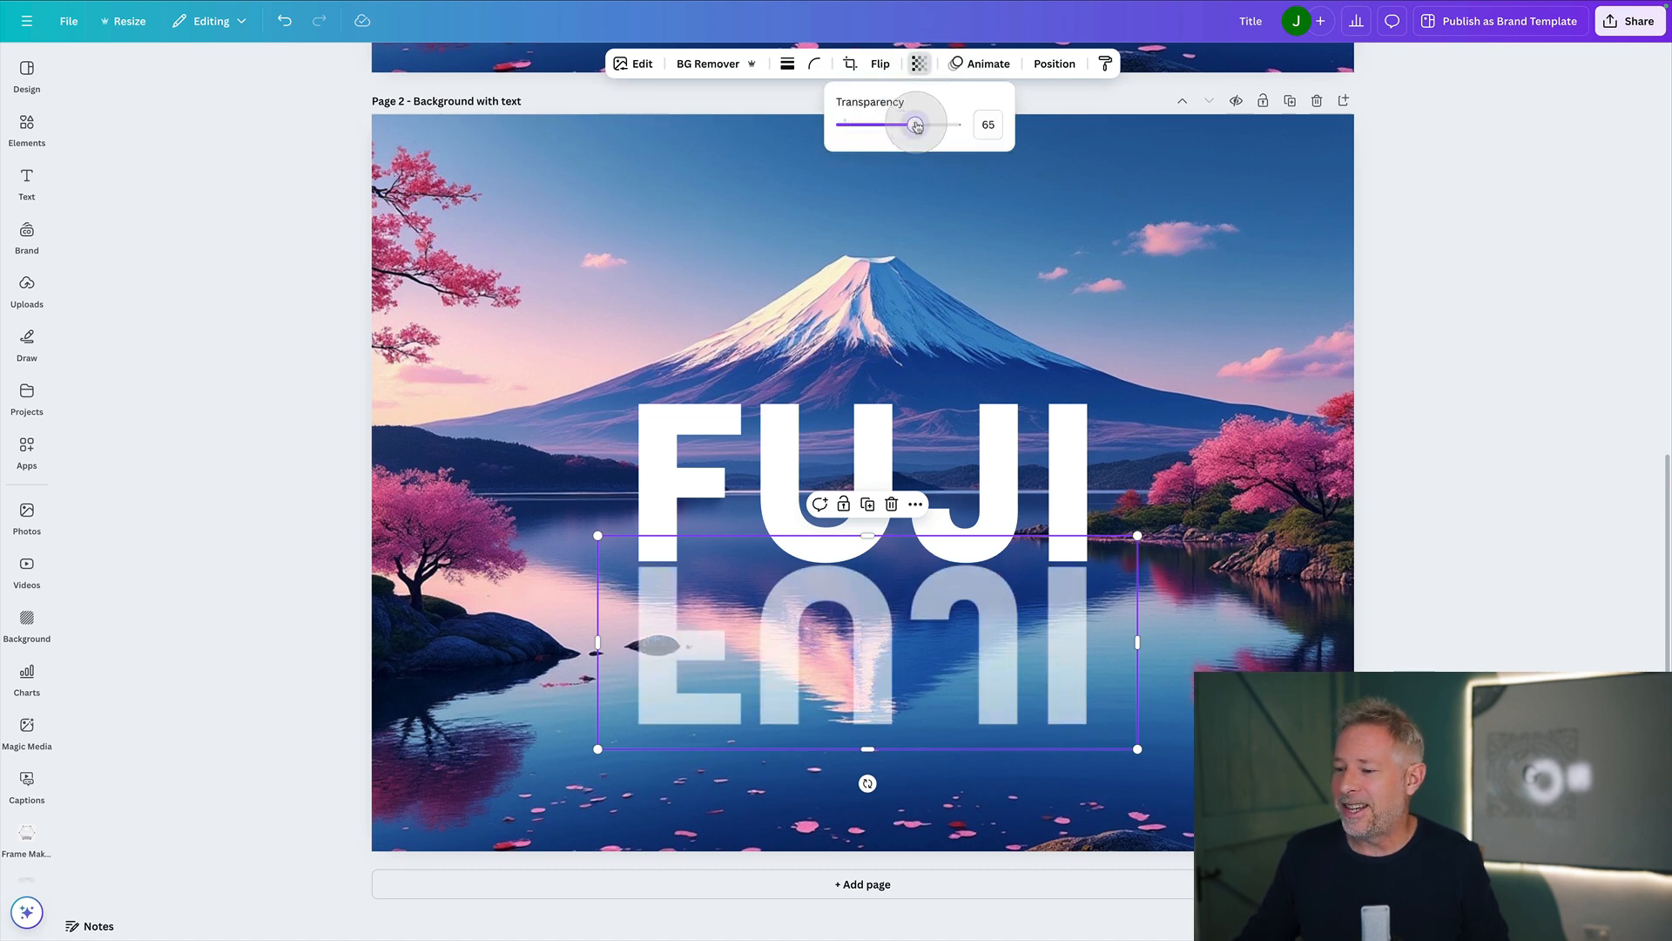
{"action": "left_click_drag", "start_coordinate": [915, 126], "coordinate": [862, 125]}
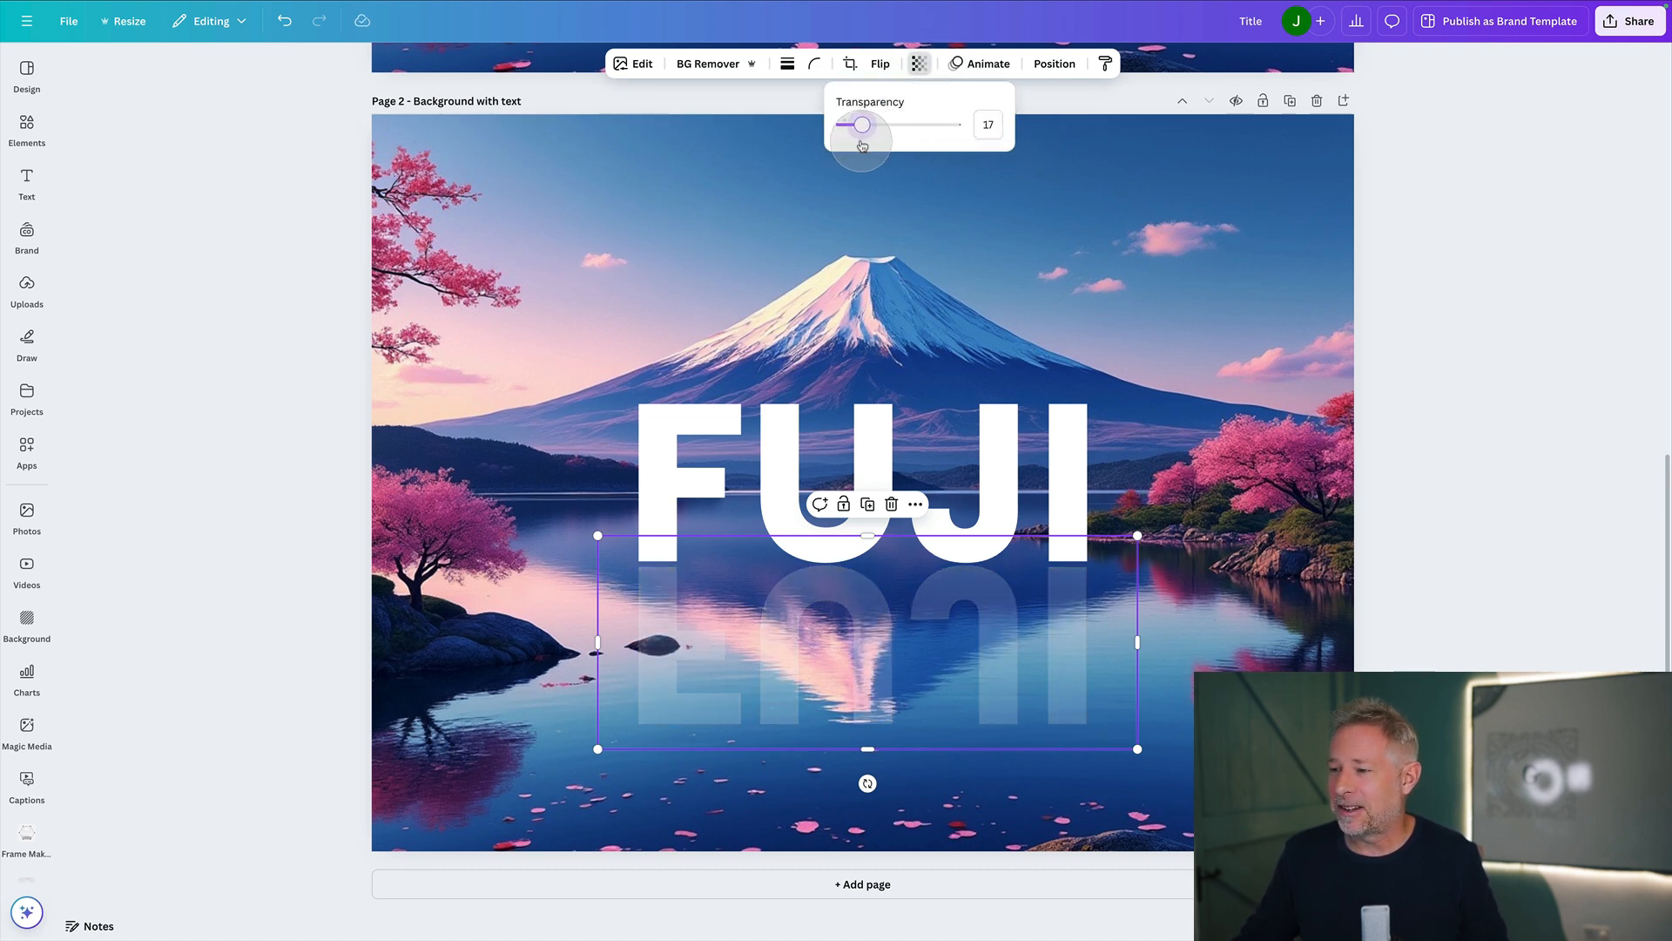
{"action": "left_click_drag", "start_coordinate": [863, 125], "coordinate": [852, 126]}
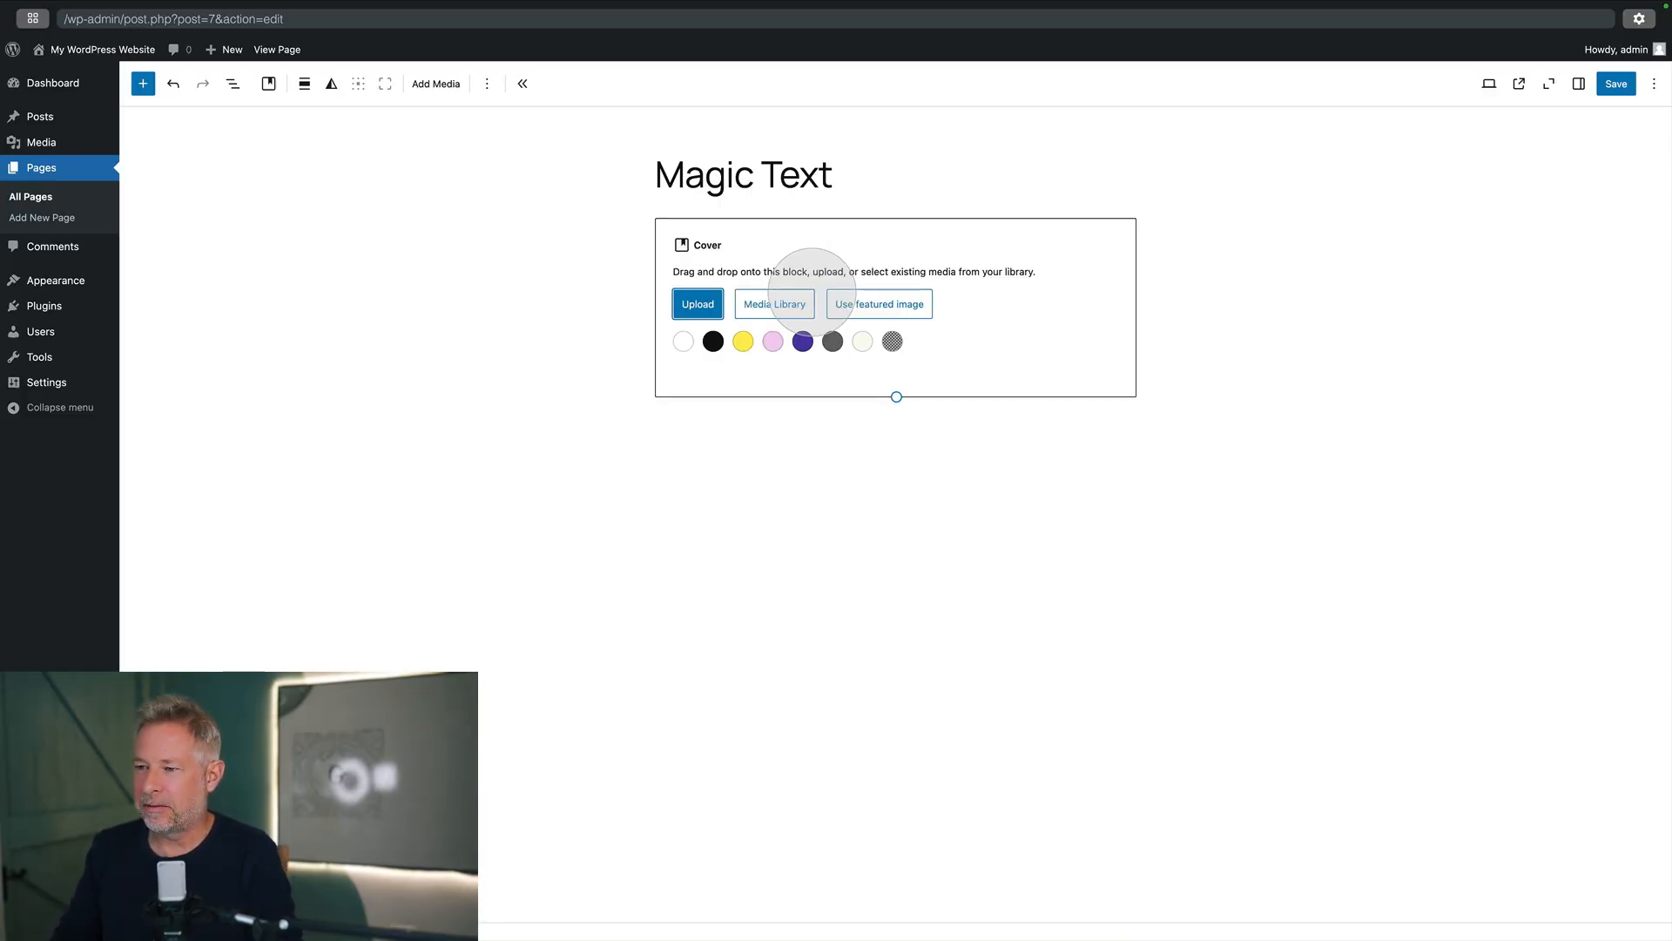
Step: Set Background.png from the Media Library as the cover image, spanning full width
{"action": "left_click", "coordinate": [774, 303]}
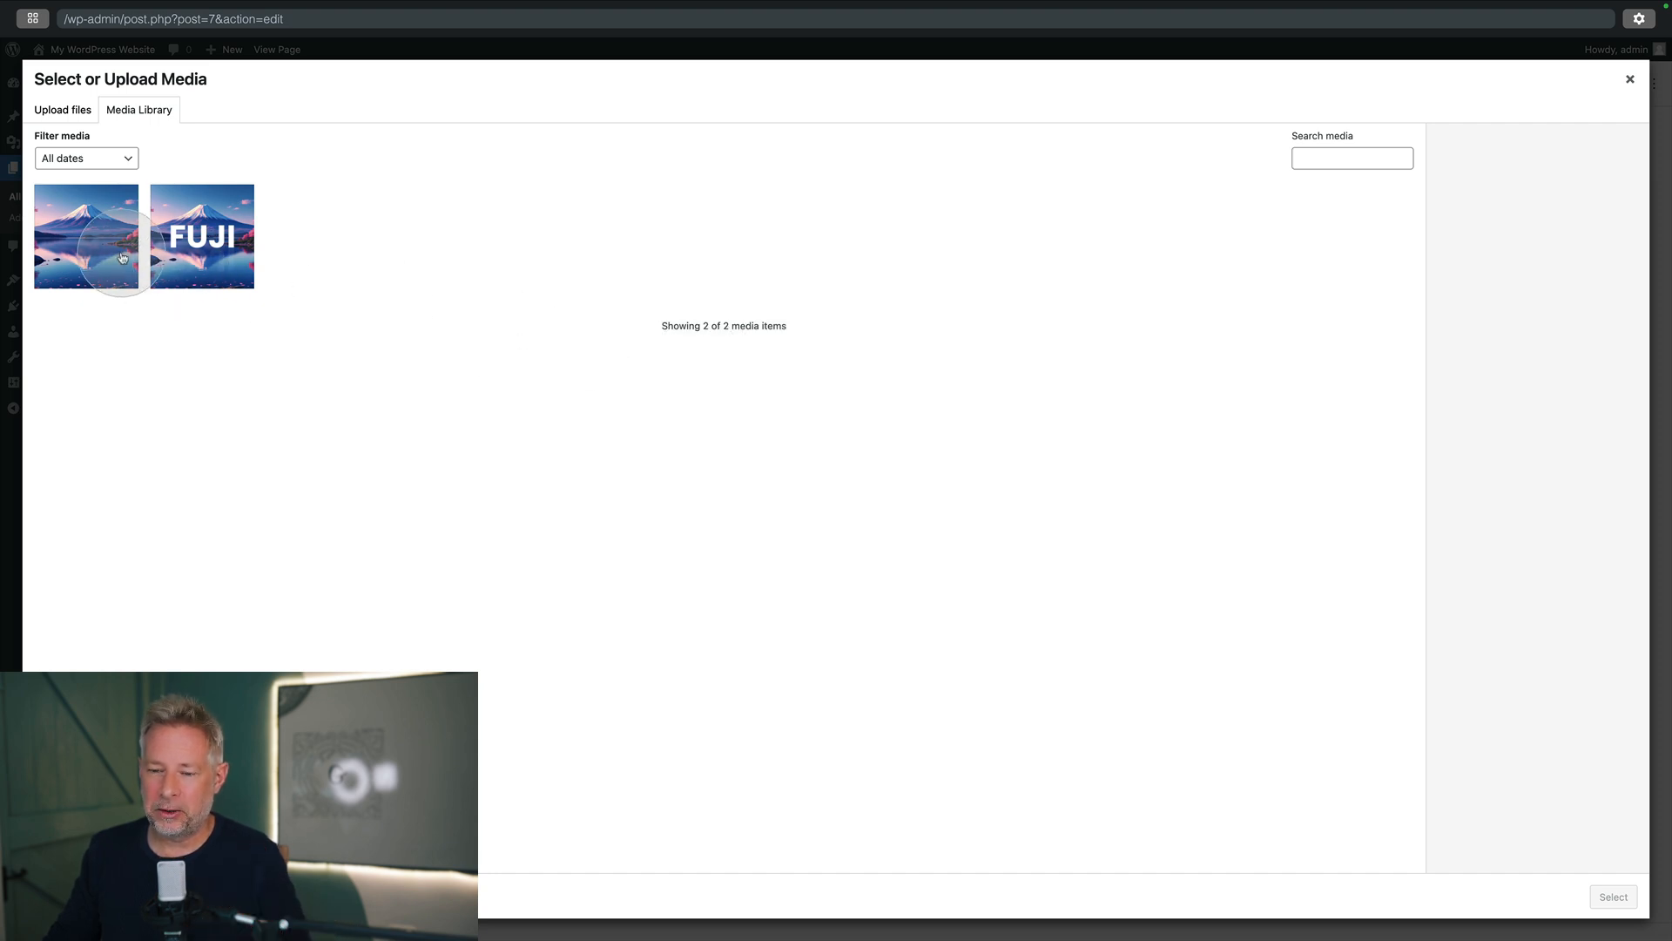
{"action": "left_click", "coordinate": [86, 236]}
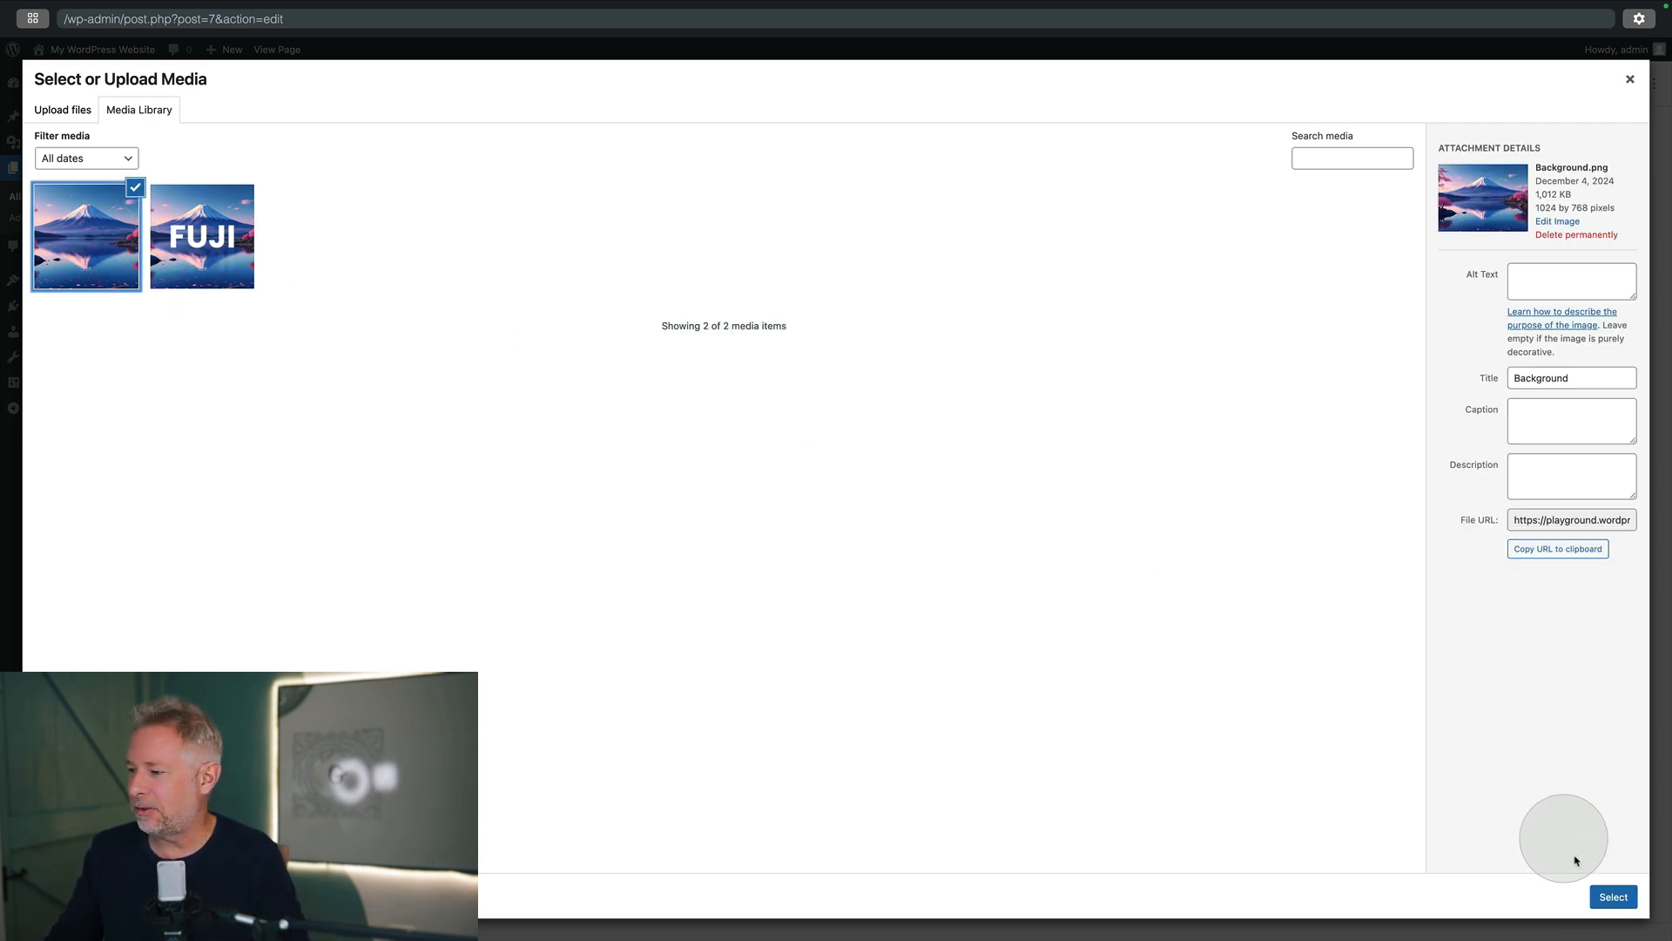
{"action": "left_click", "coordinate": [1611, 895]}
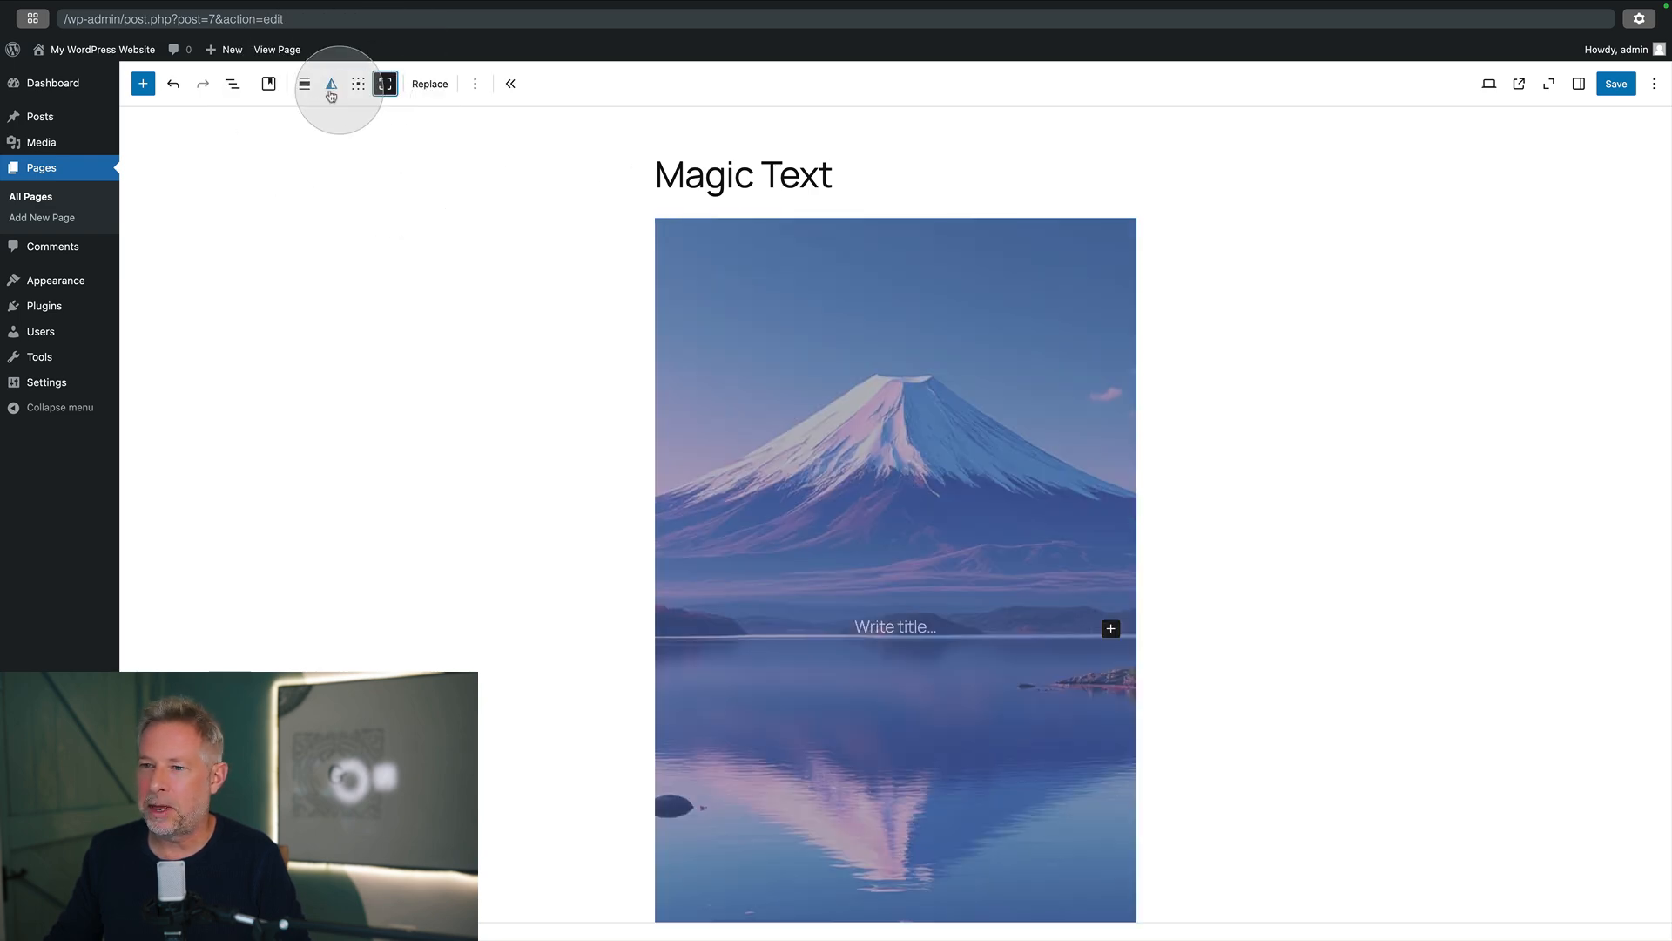
{"action": "left_click", "coordinate": [303, 84]}
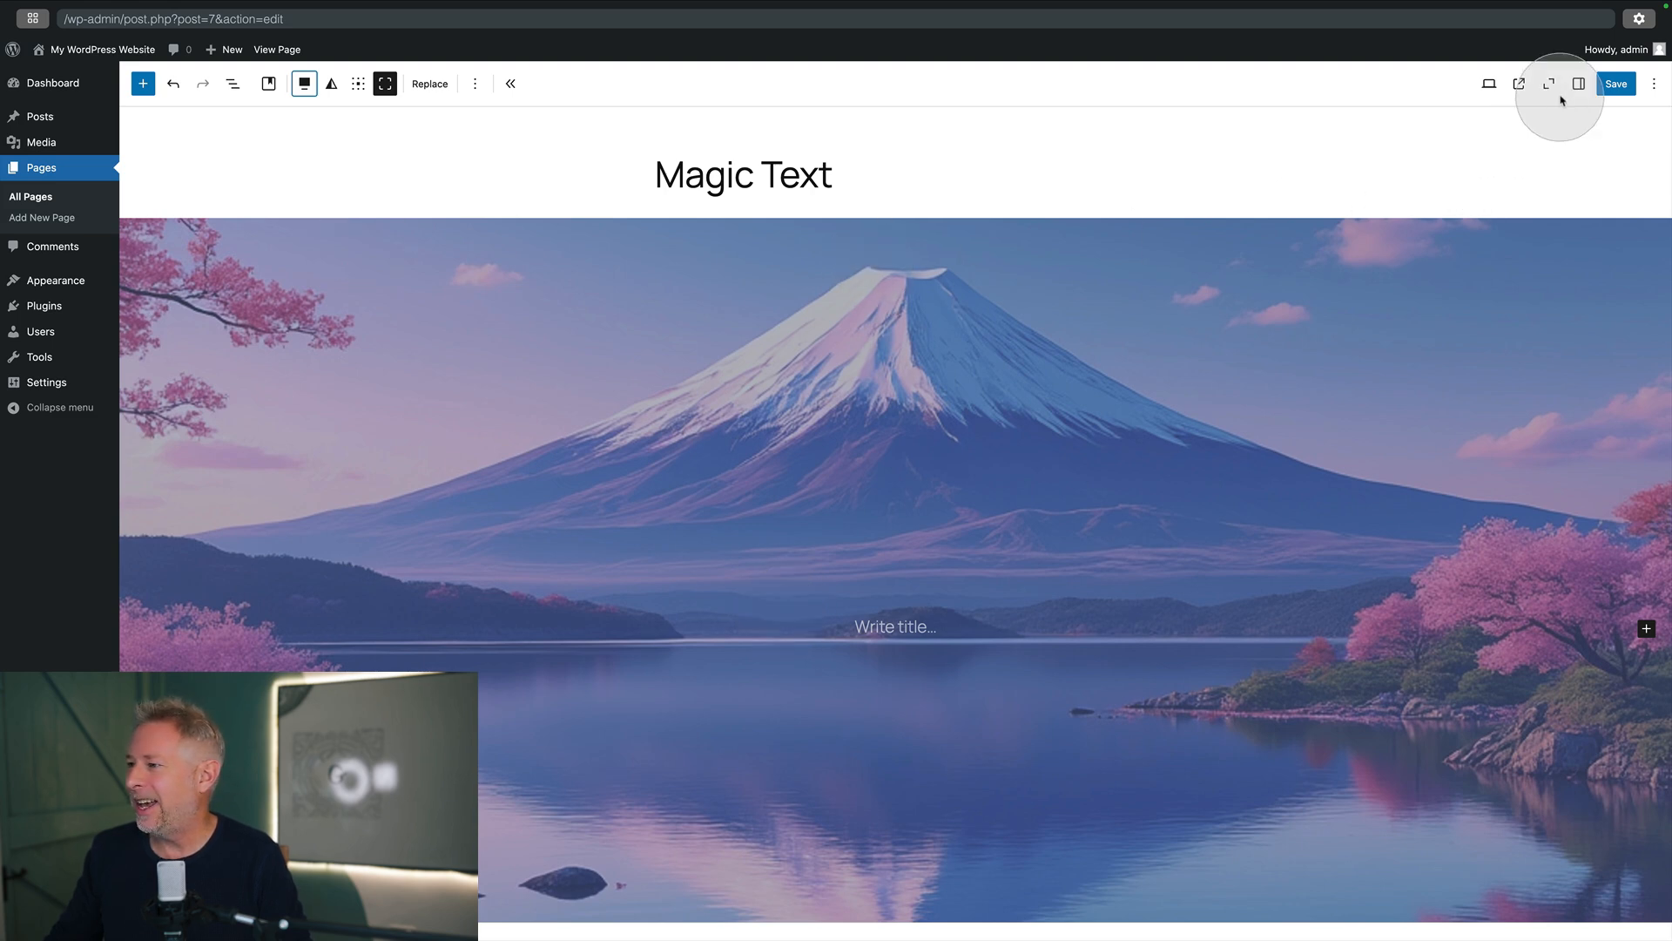
Step: Give the cover zero overlay opacity and a fixed background in its block settings
{"action": "left_click", "coordinate": [1578, 84]}
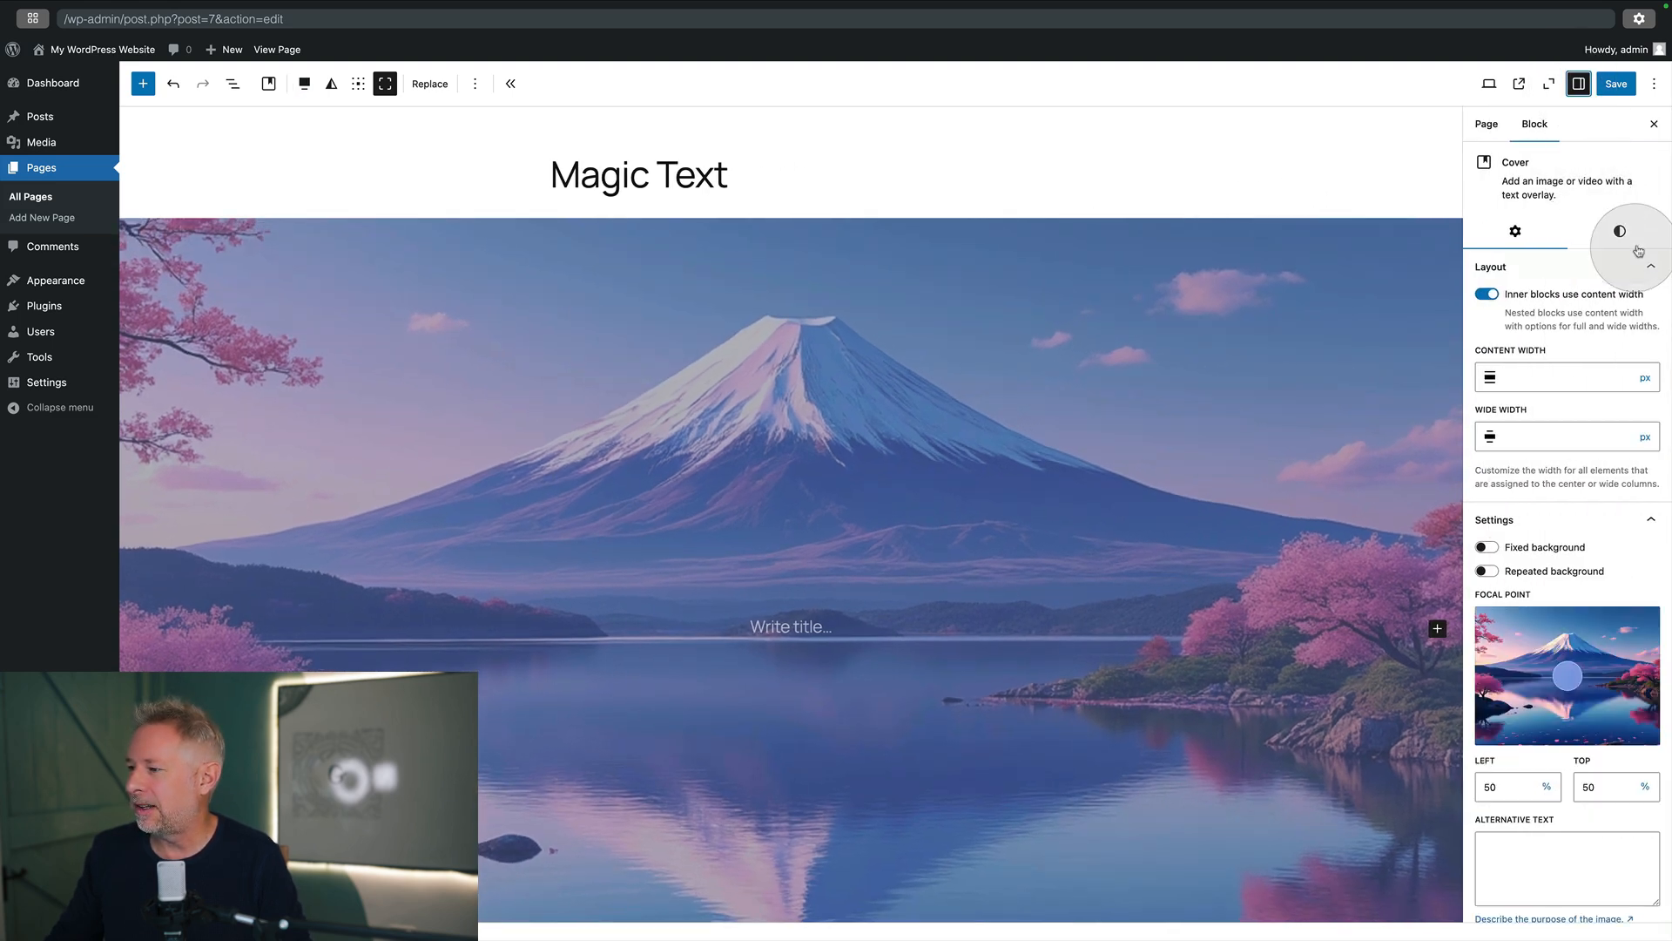
{"action": "left_click", "coordinate": [1620, 231]}
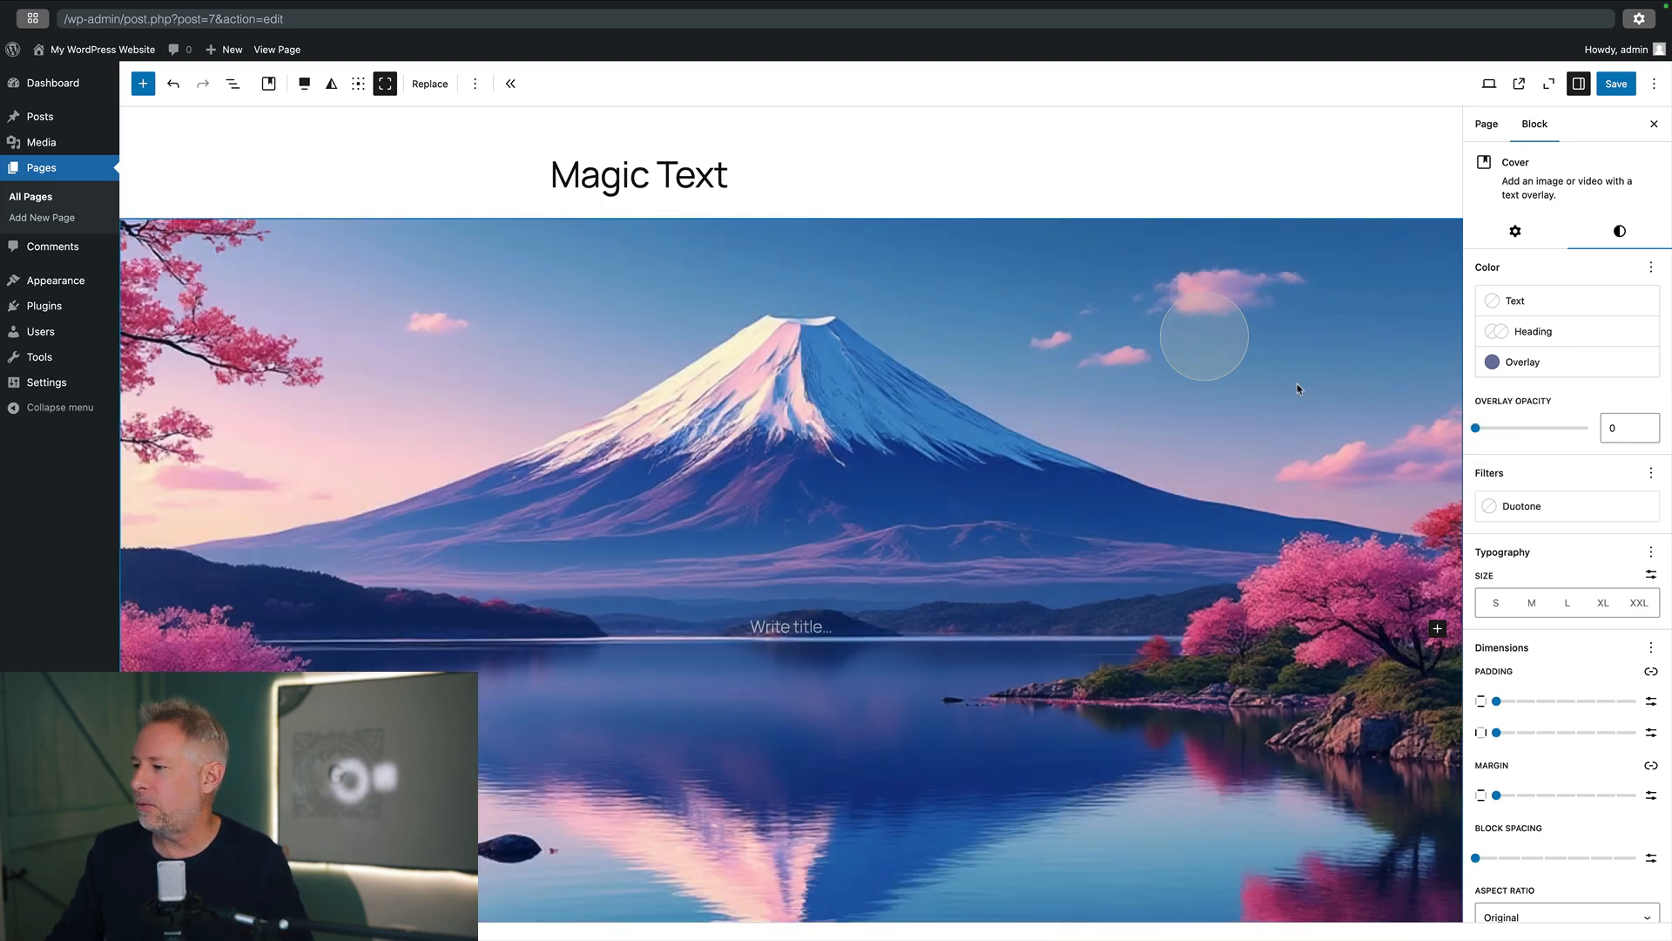
{"action": "left_click", "coordinate": [1514, 231]}
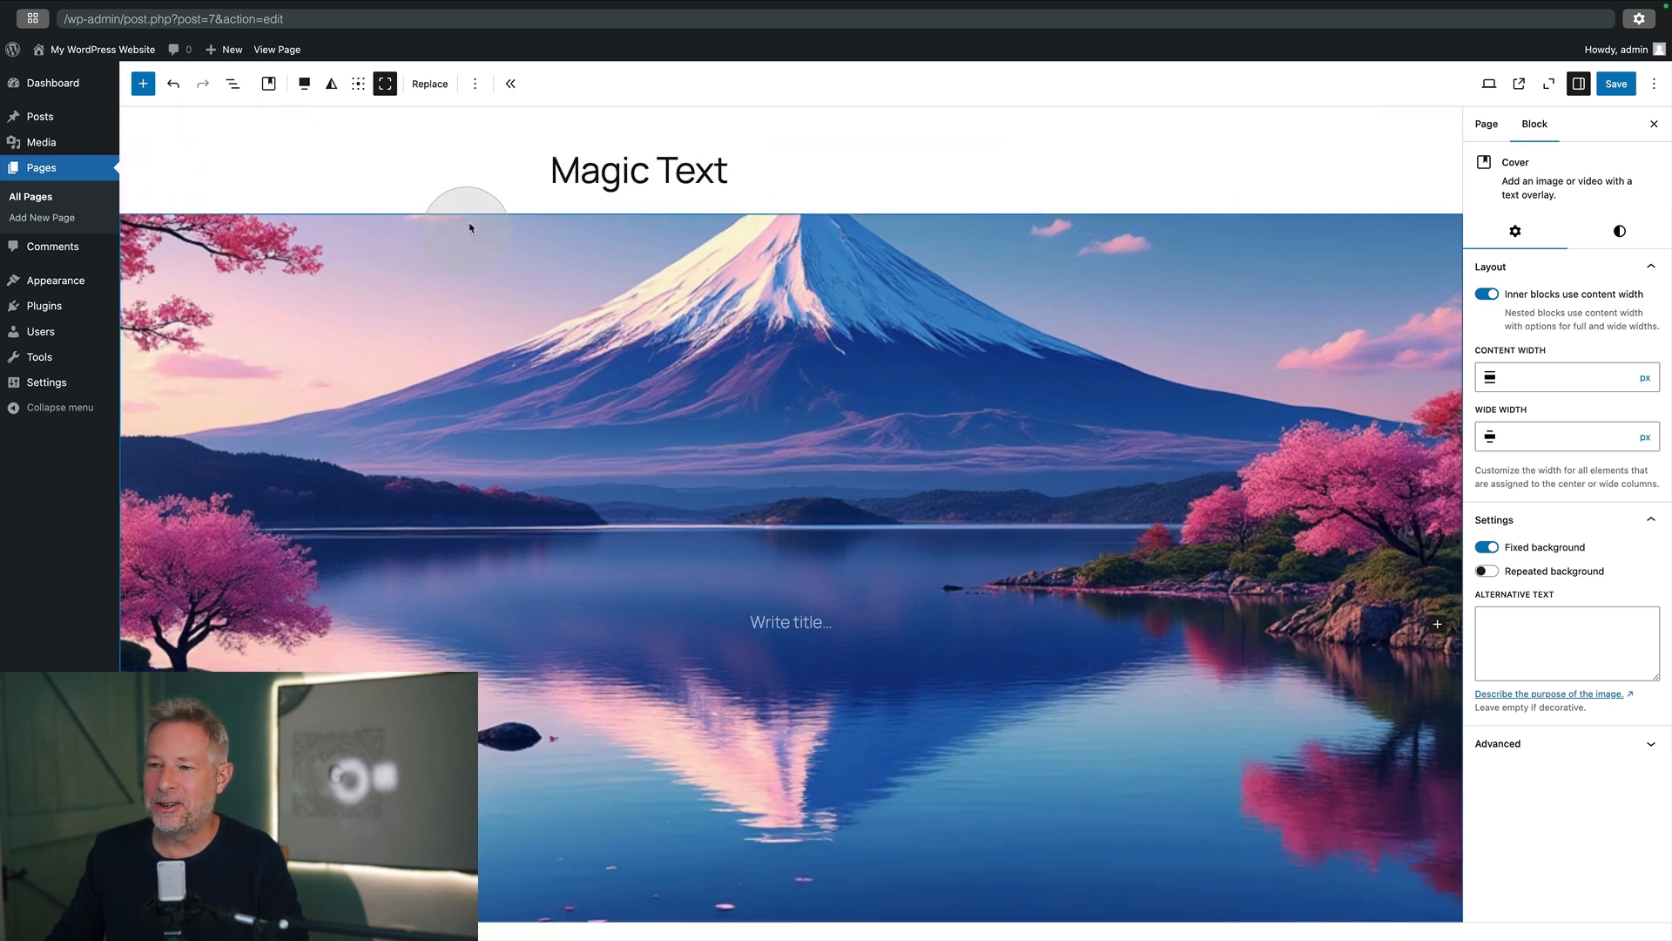
Step: Insert a second Cover block below using Background-with-text.png from the Media Library
{"action": "scroll", "scroll_direction": "down", "scroll_amount": 3}
{"action": "type", "text": "/"}
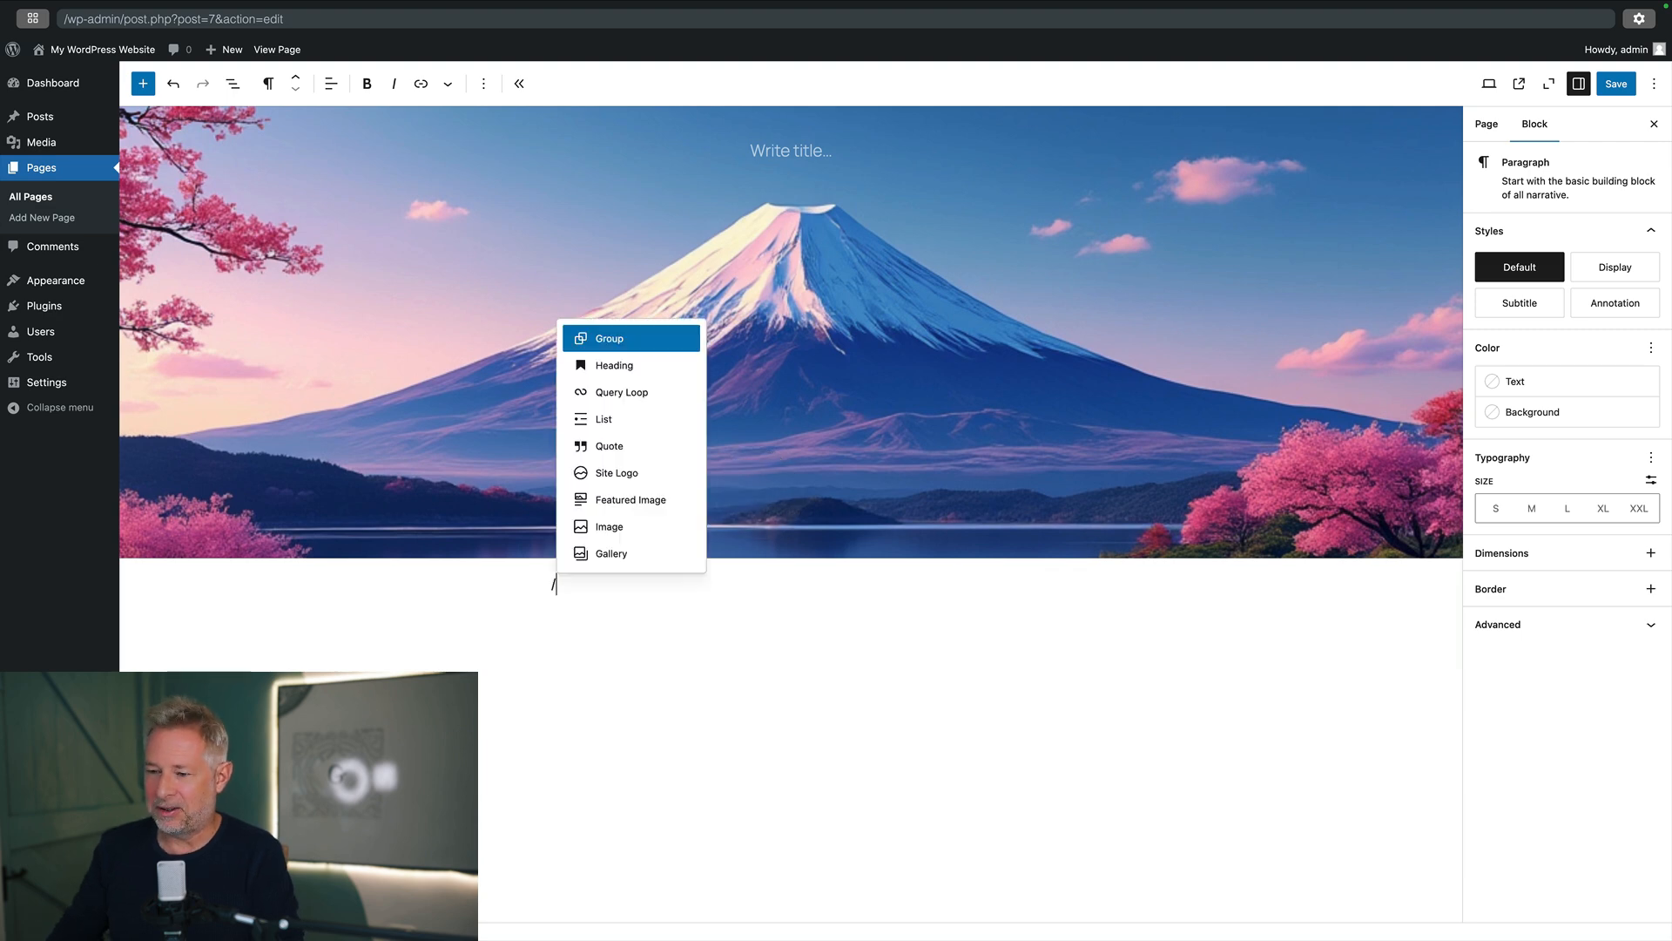
{"action": "type", "text": "c"}
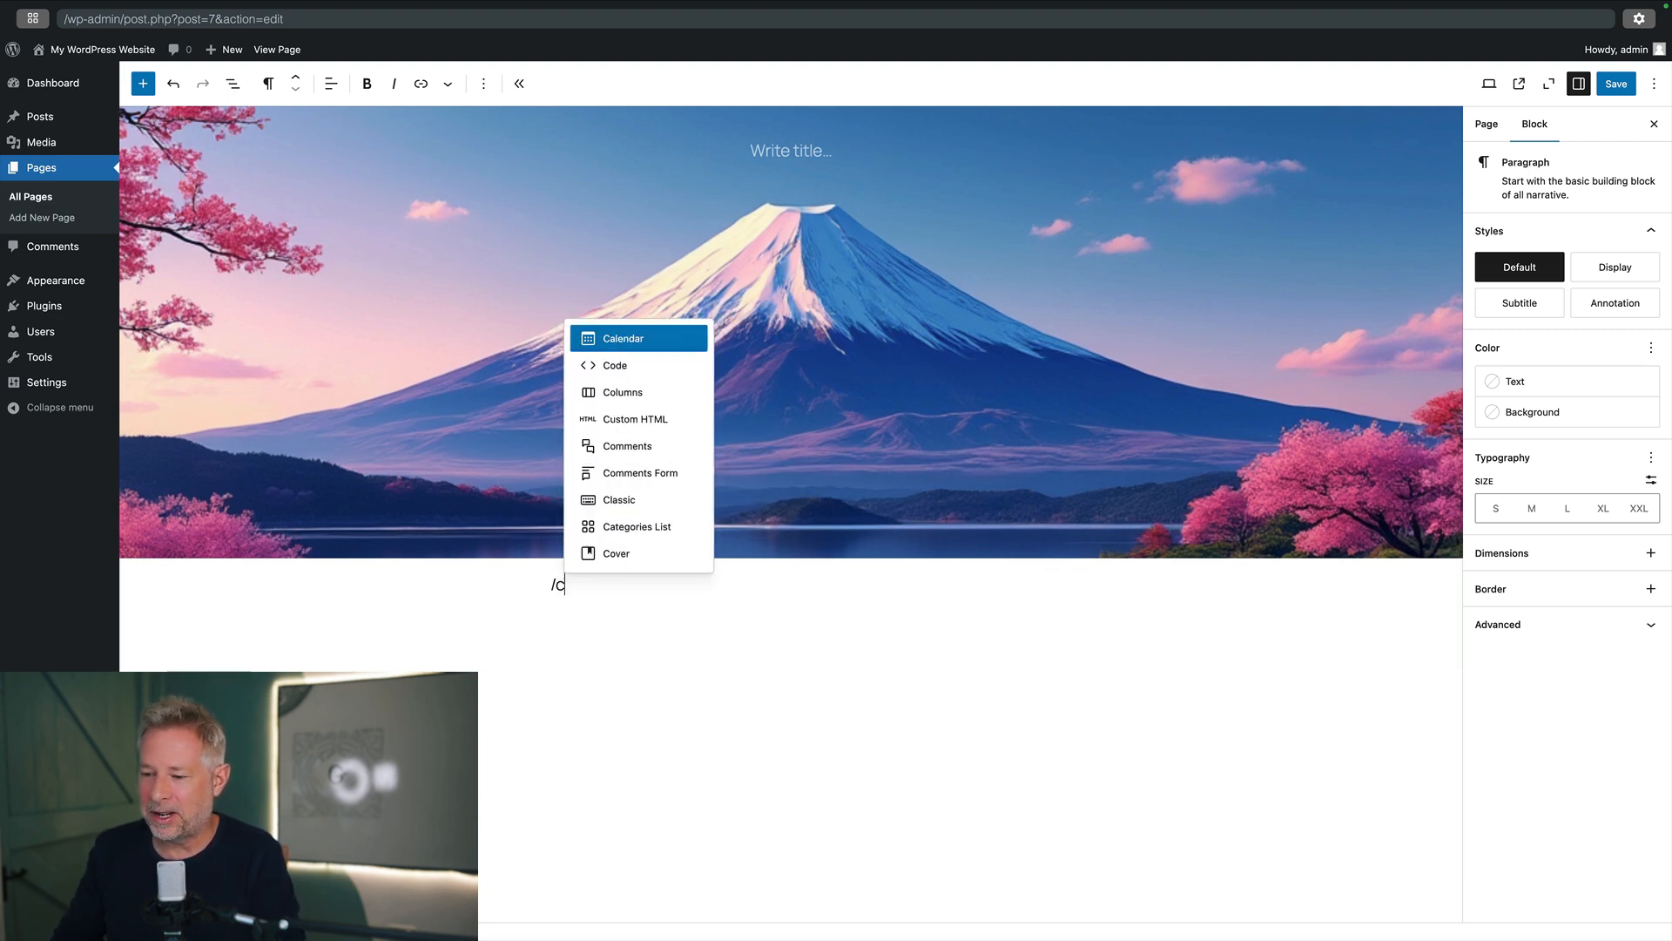
{"action": "left_click", "coordinate": [617, 552]}
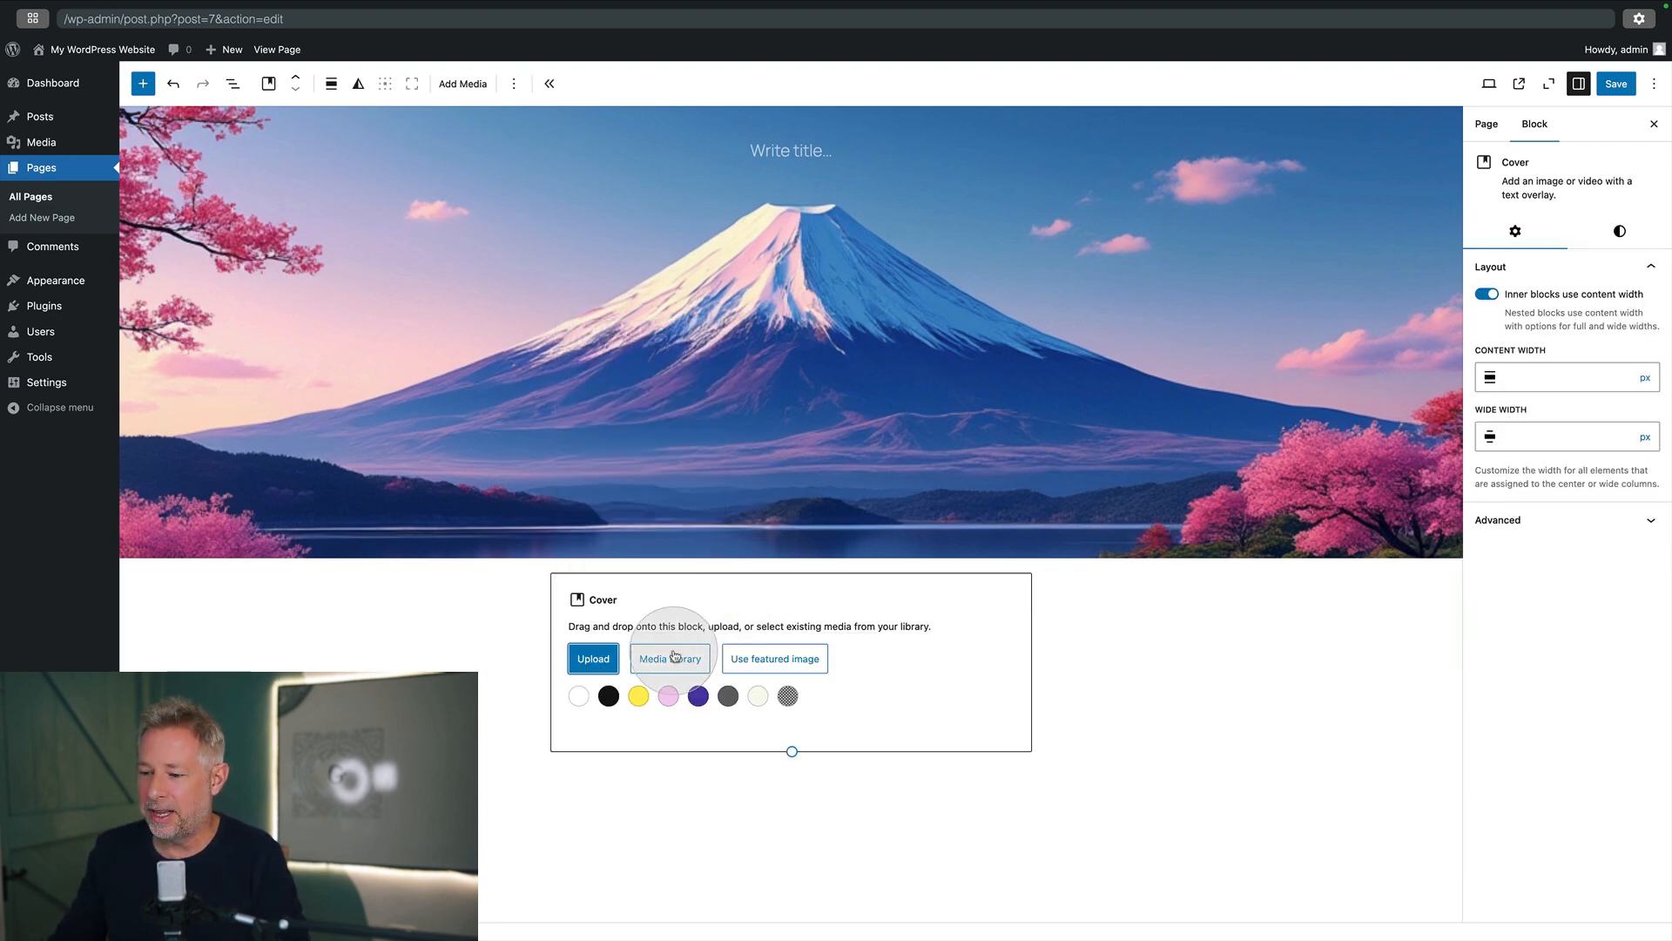
{"action": "left_click", "coordinate": [669, 658]}
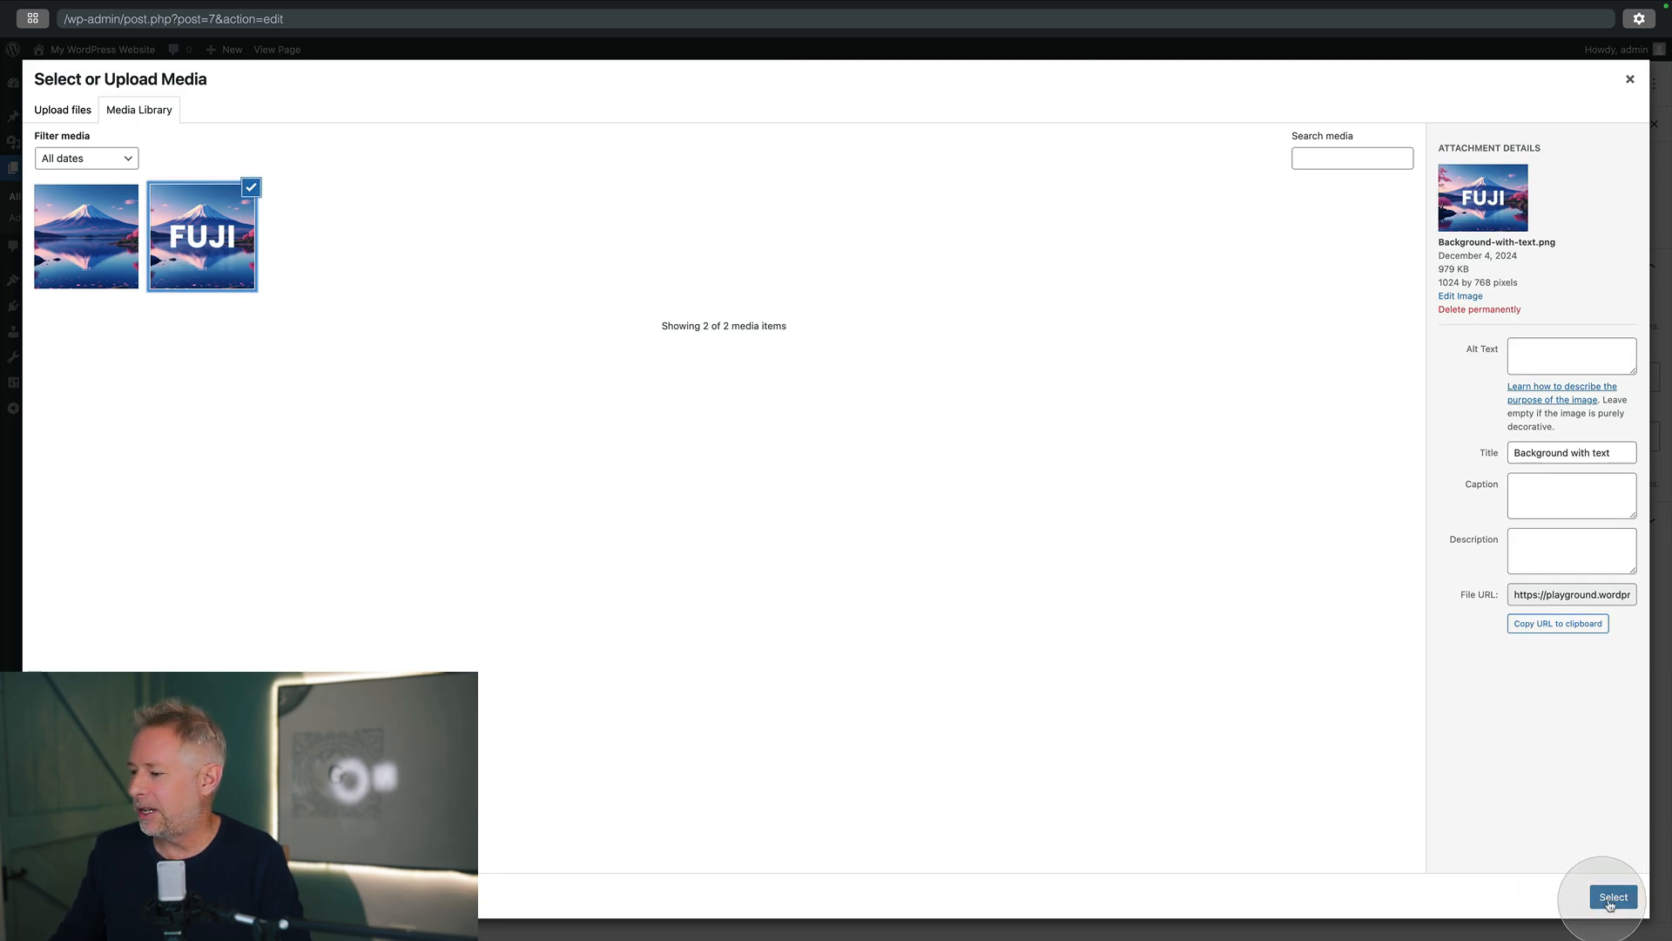
{"action": "left_click", "coordinate": [1613, 896]}
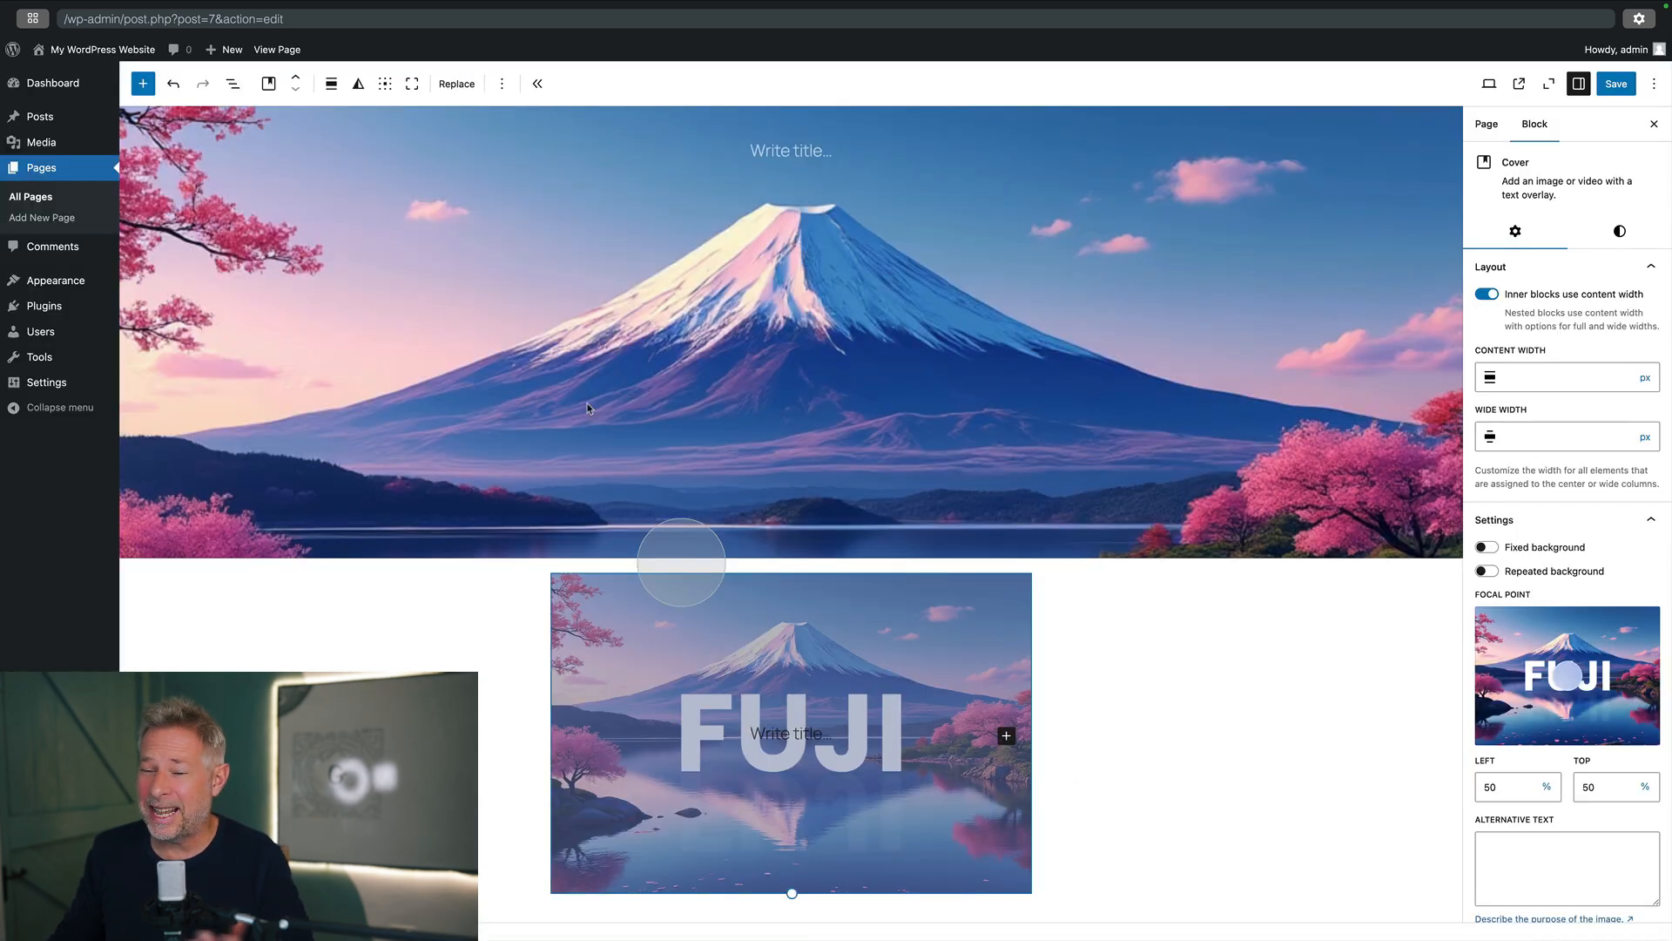
Step: Make the FUJI cover full width and set its overlay opacity to 0
{"action": "left_click", "coordinate": [331, 84]}
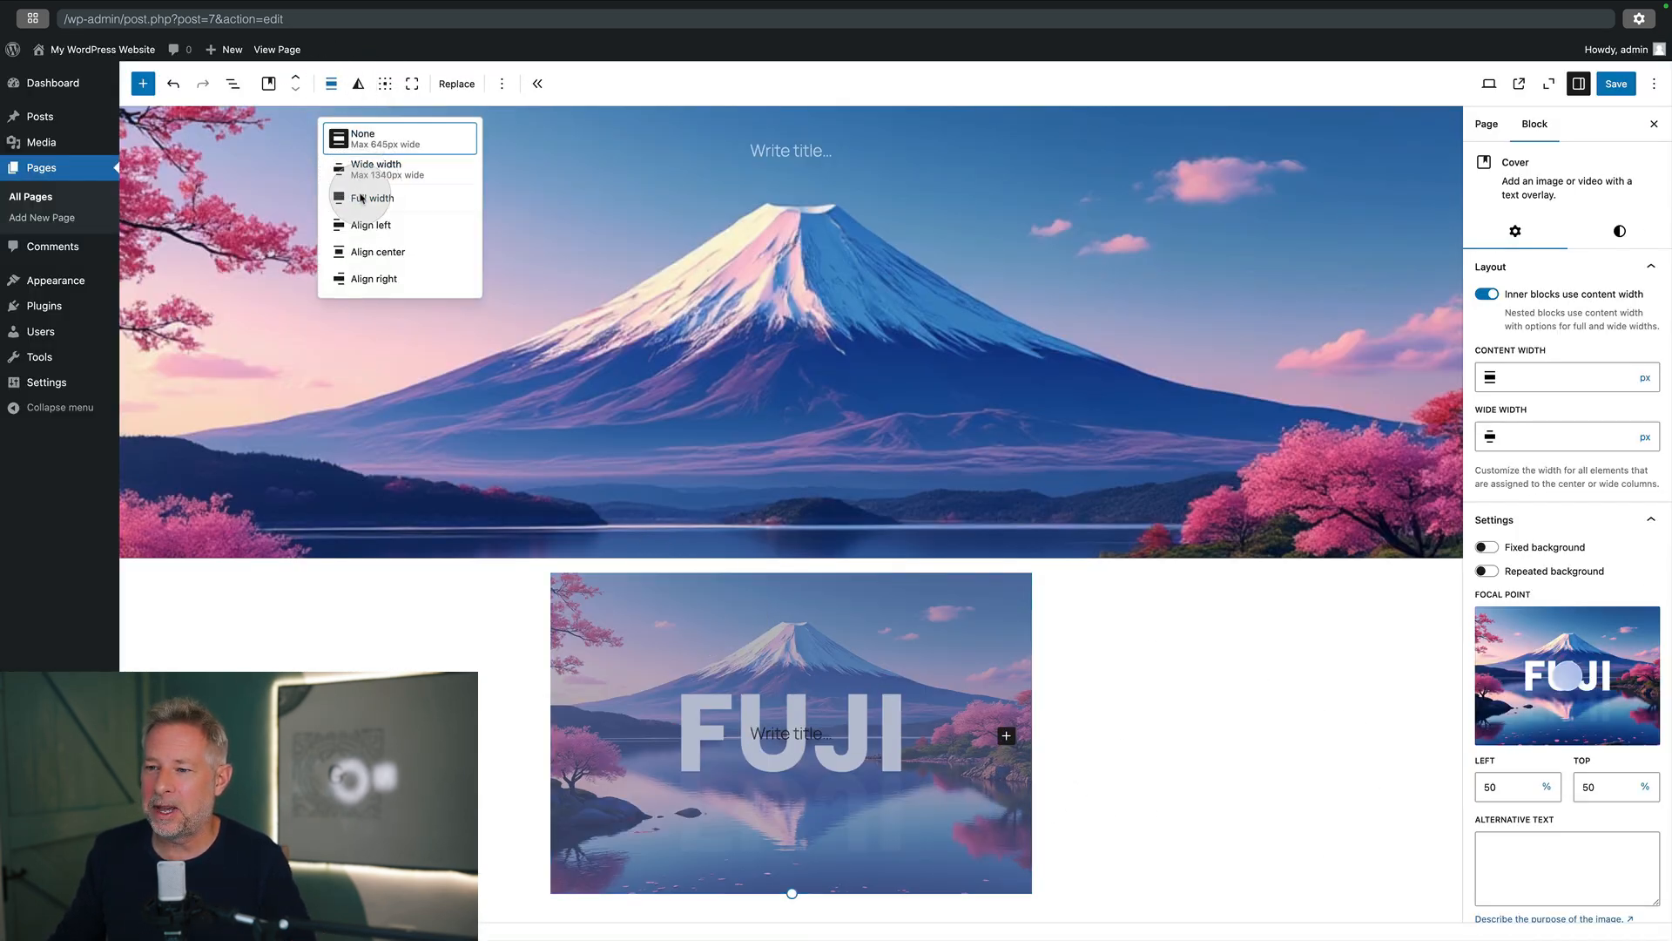
{"action": "left_click", "coordinate": [371, 196]}
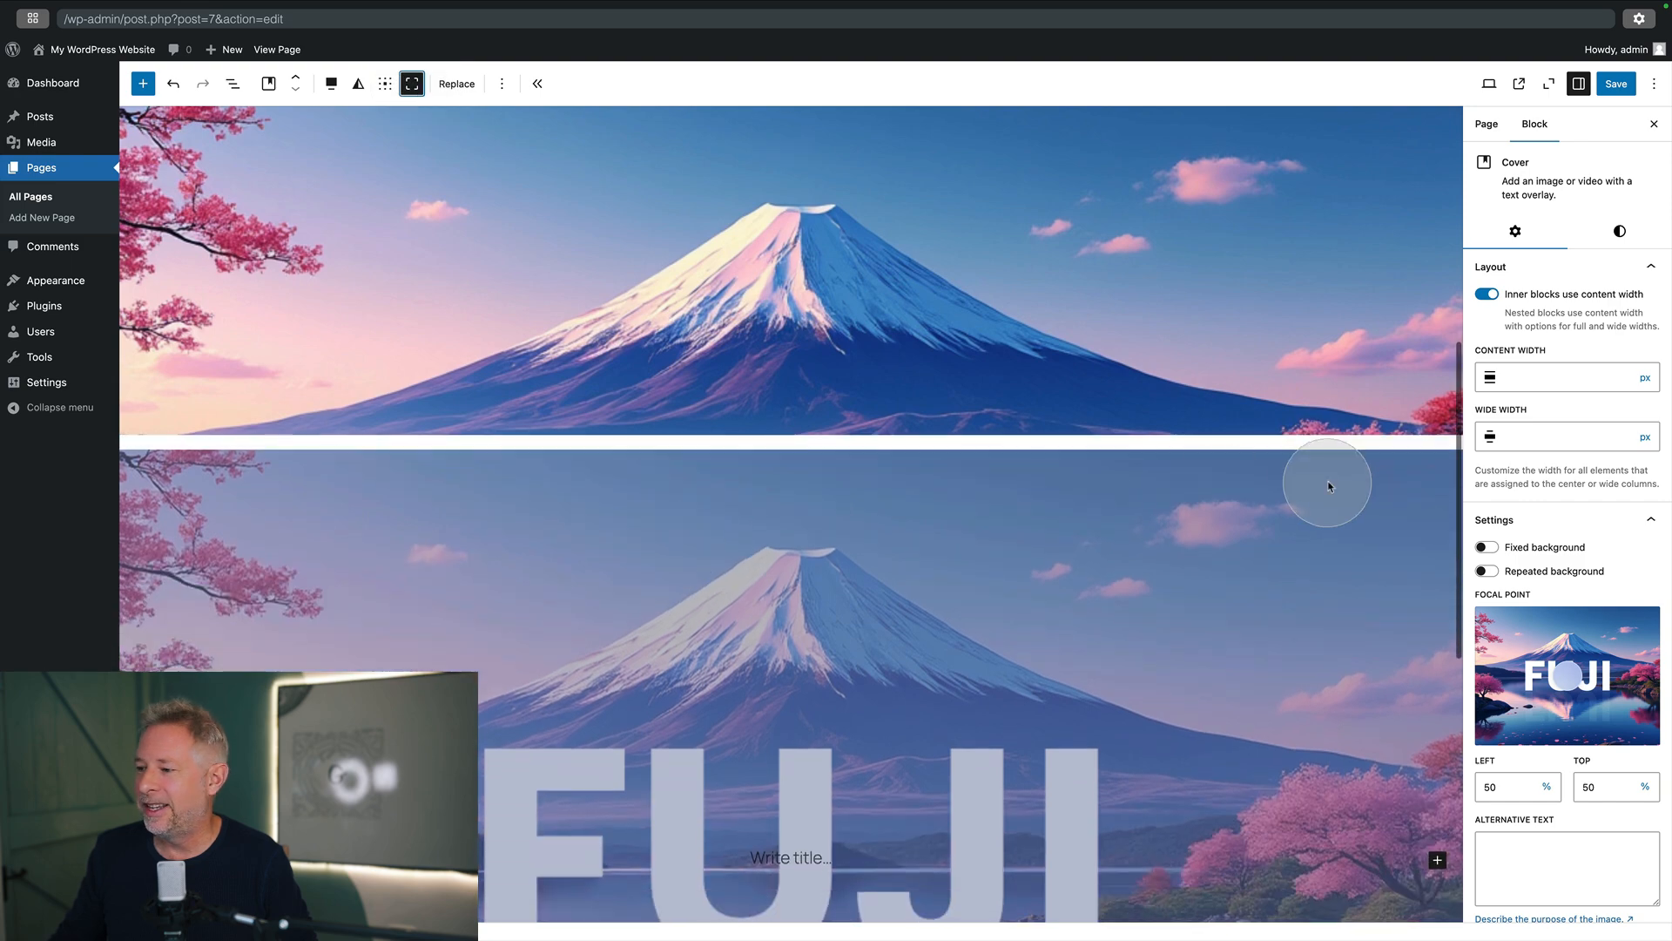
{"action": "left_click", "coordinate": [1618, 232]}
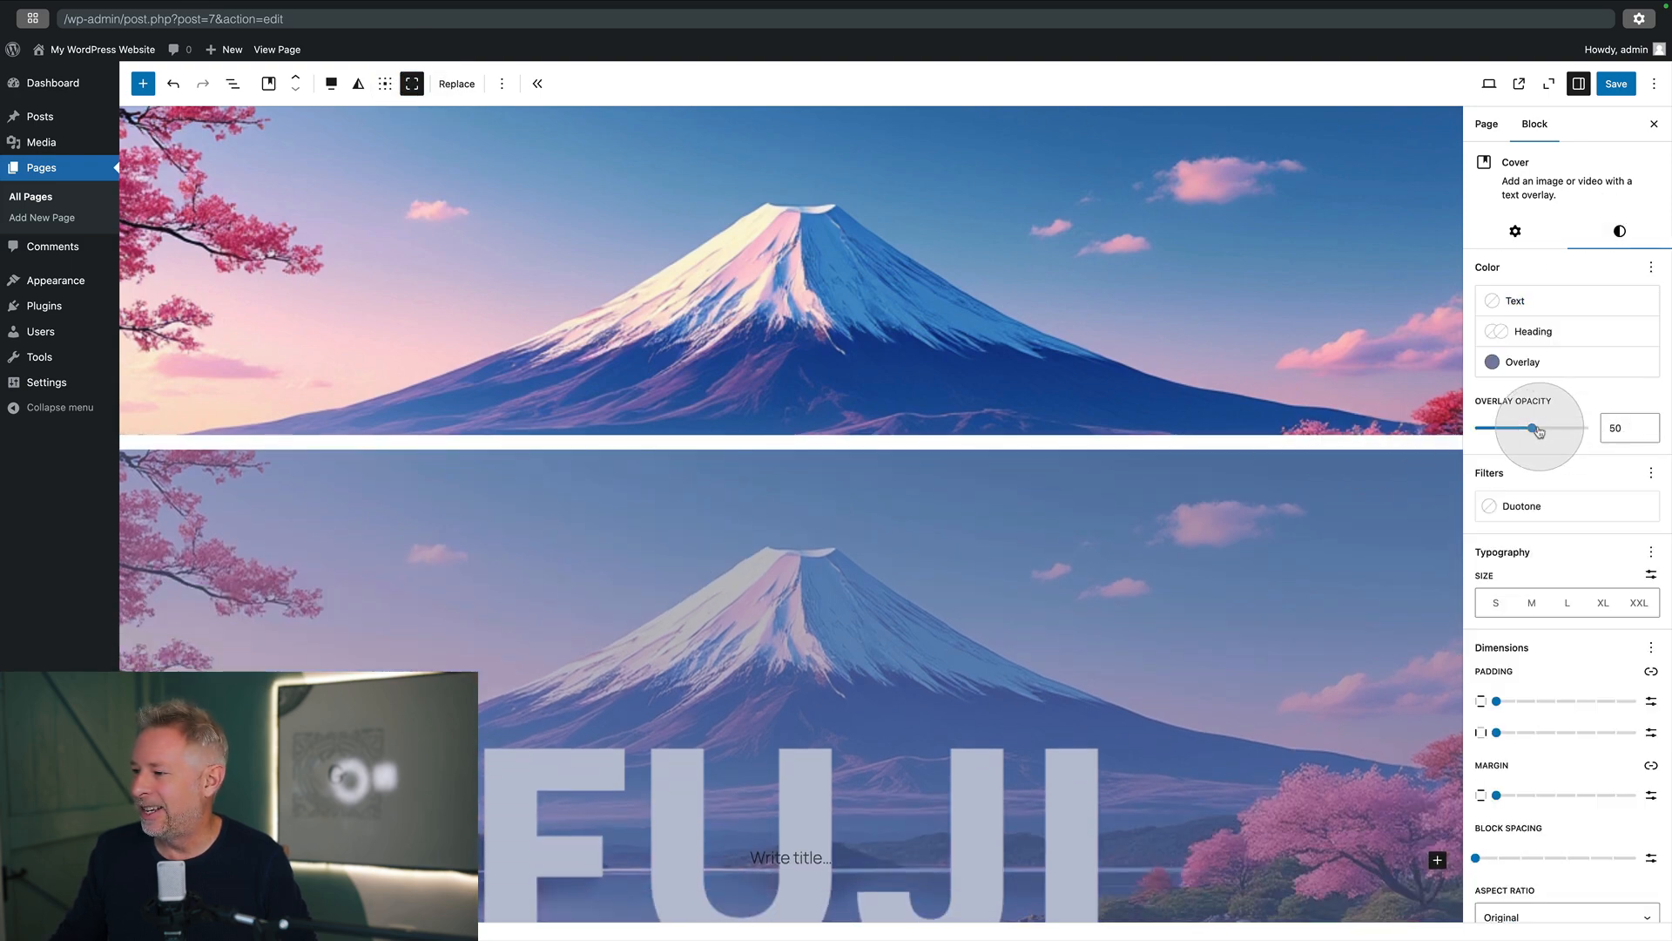
{"action": "left_click_drag", "start_coordinate": [1536, 427], "coordinate": [1475, 426]}
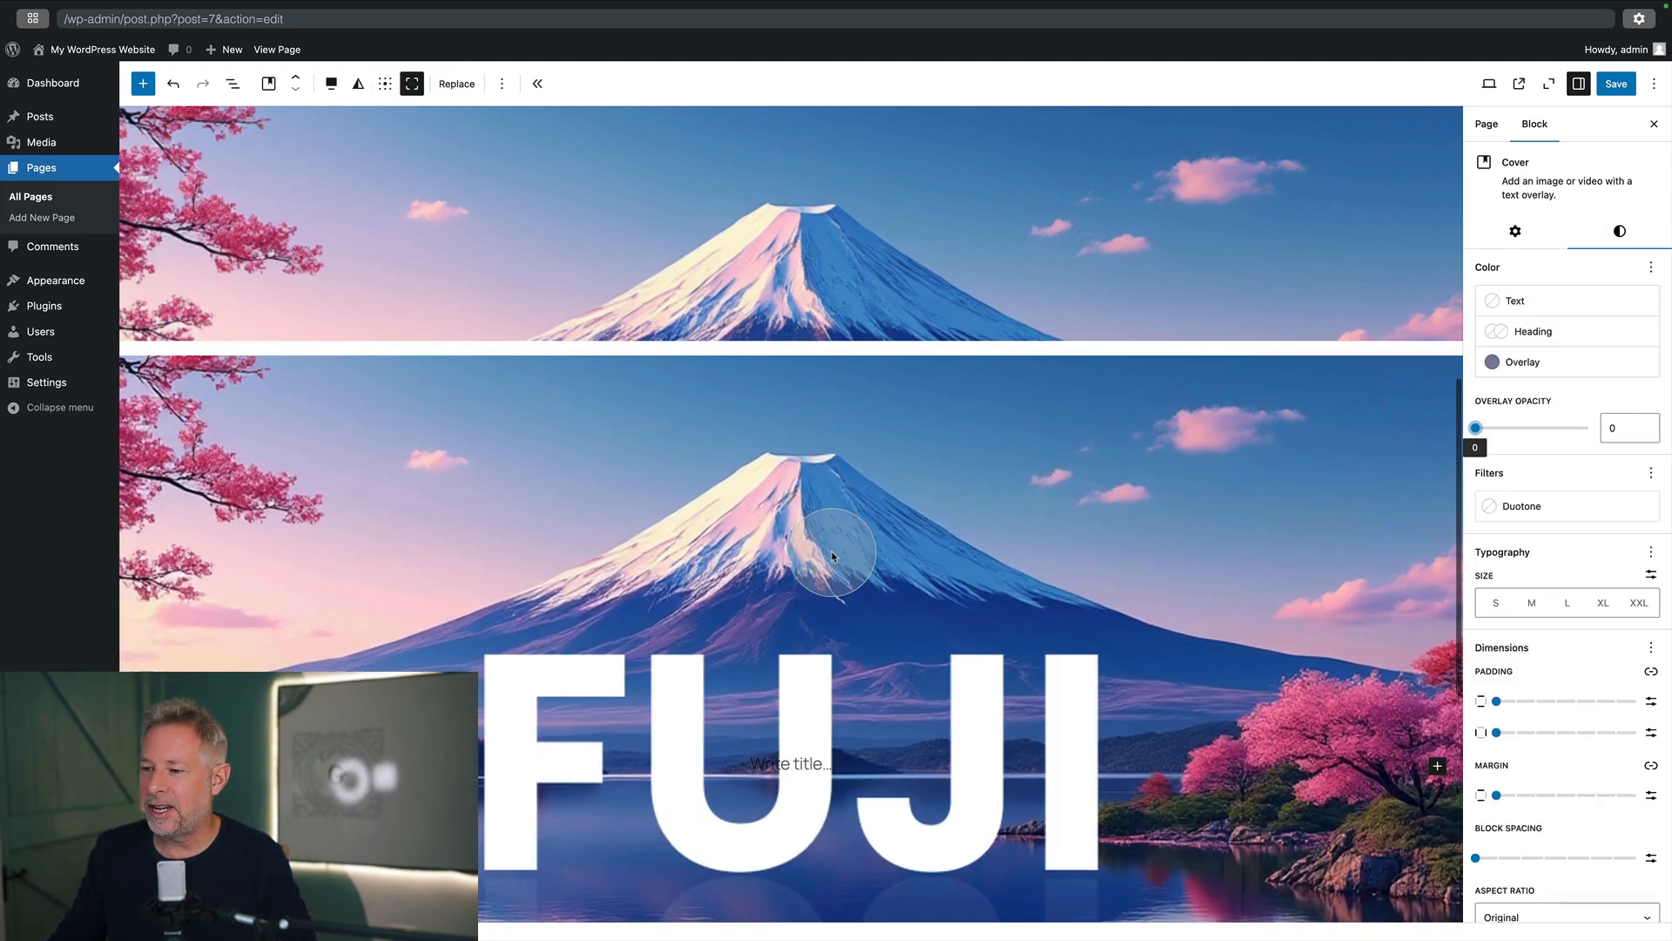
{"action": "left_click", "coordinate": [1514, 232]}
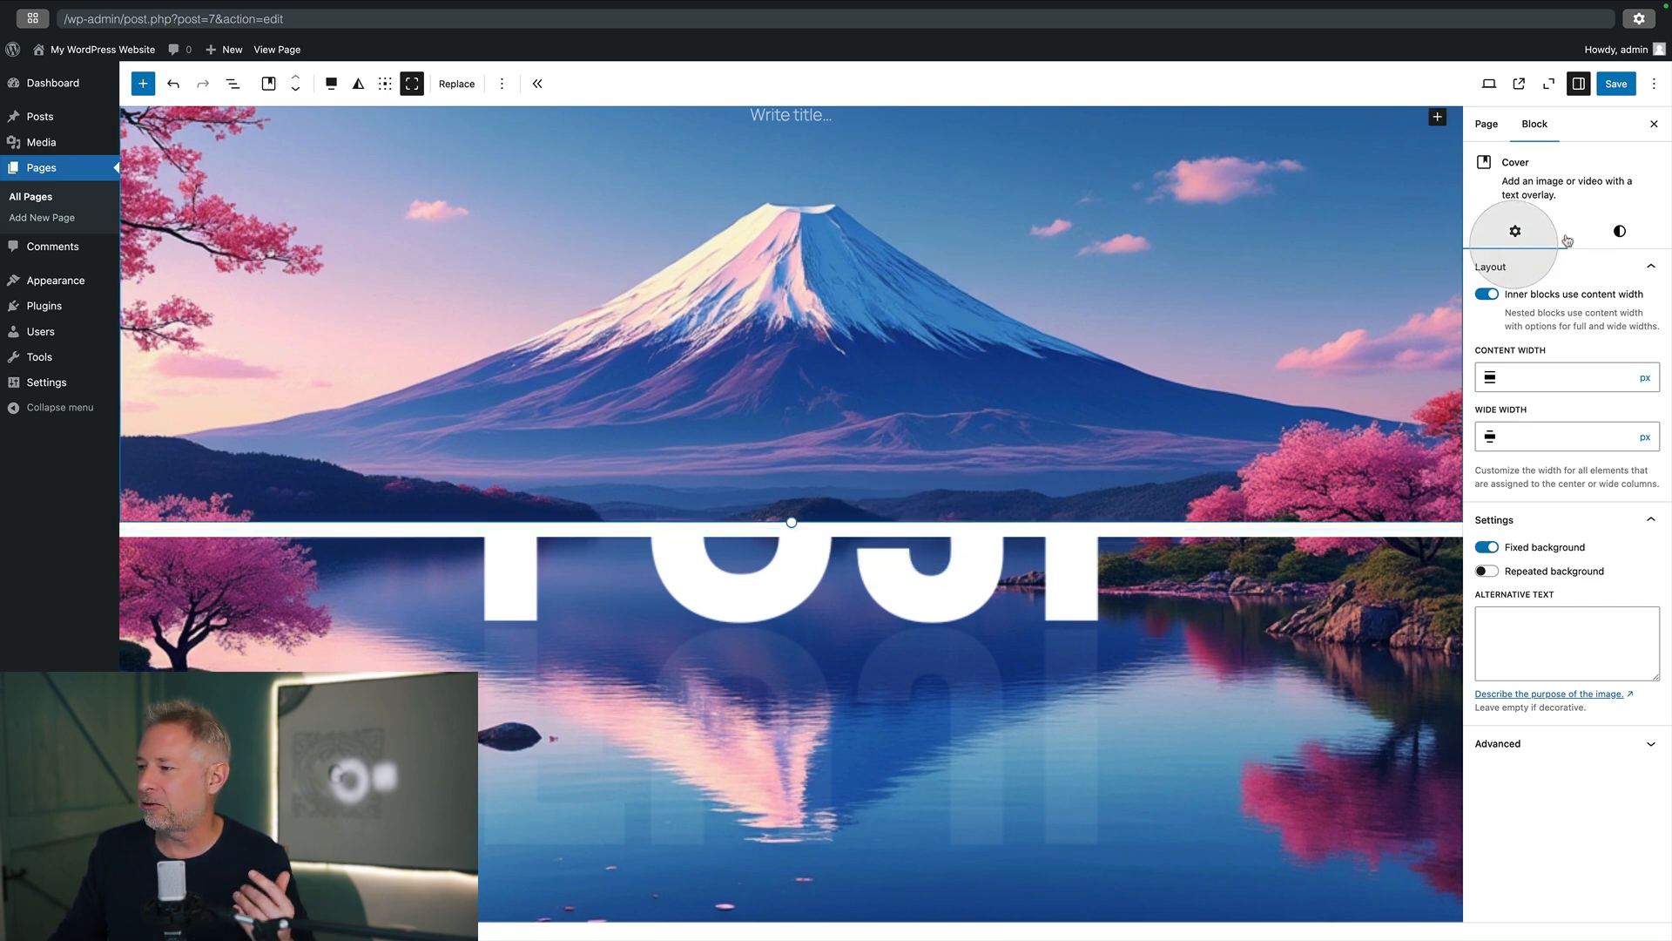
Step: Set the FUJI cover to no margin and 100vh minimum height, previewing FUJI revealed on scroll
{"action": "left_click", "coordinate": [1618, 231]}
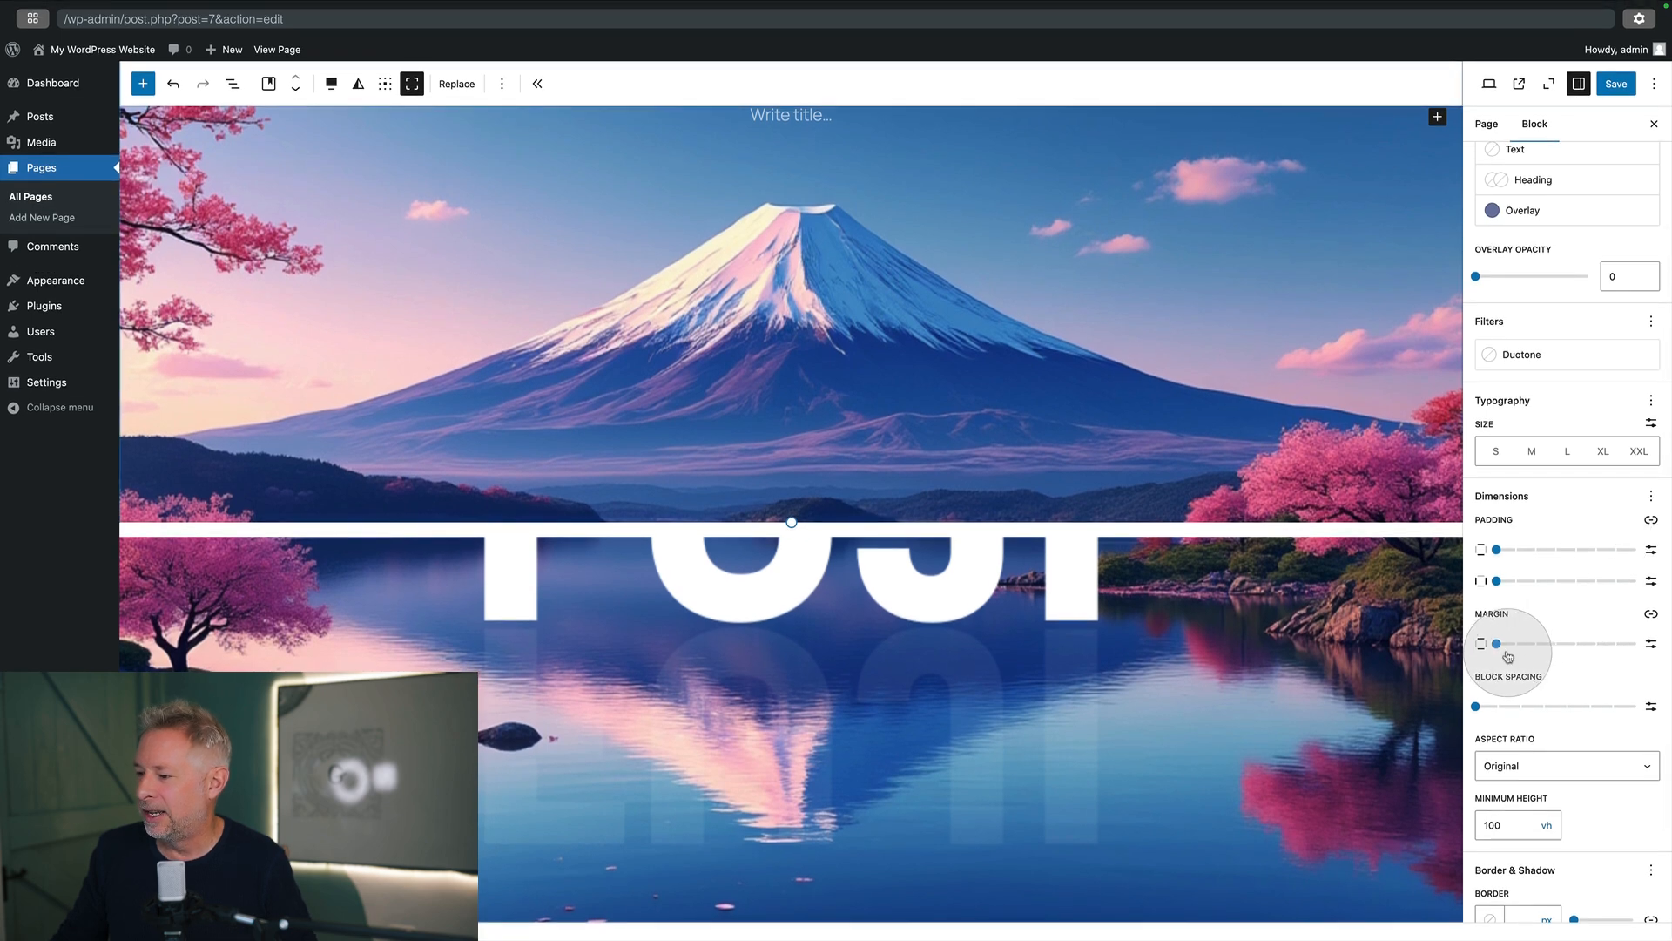
{"action": "mouse_move", "coordinate": [1481, 643]}
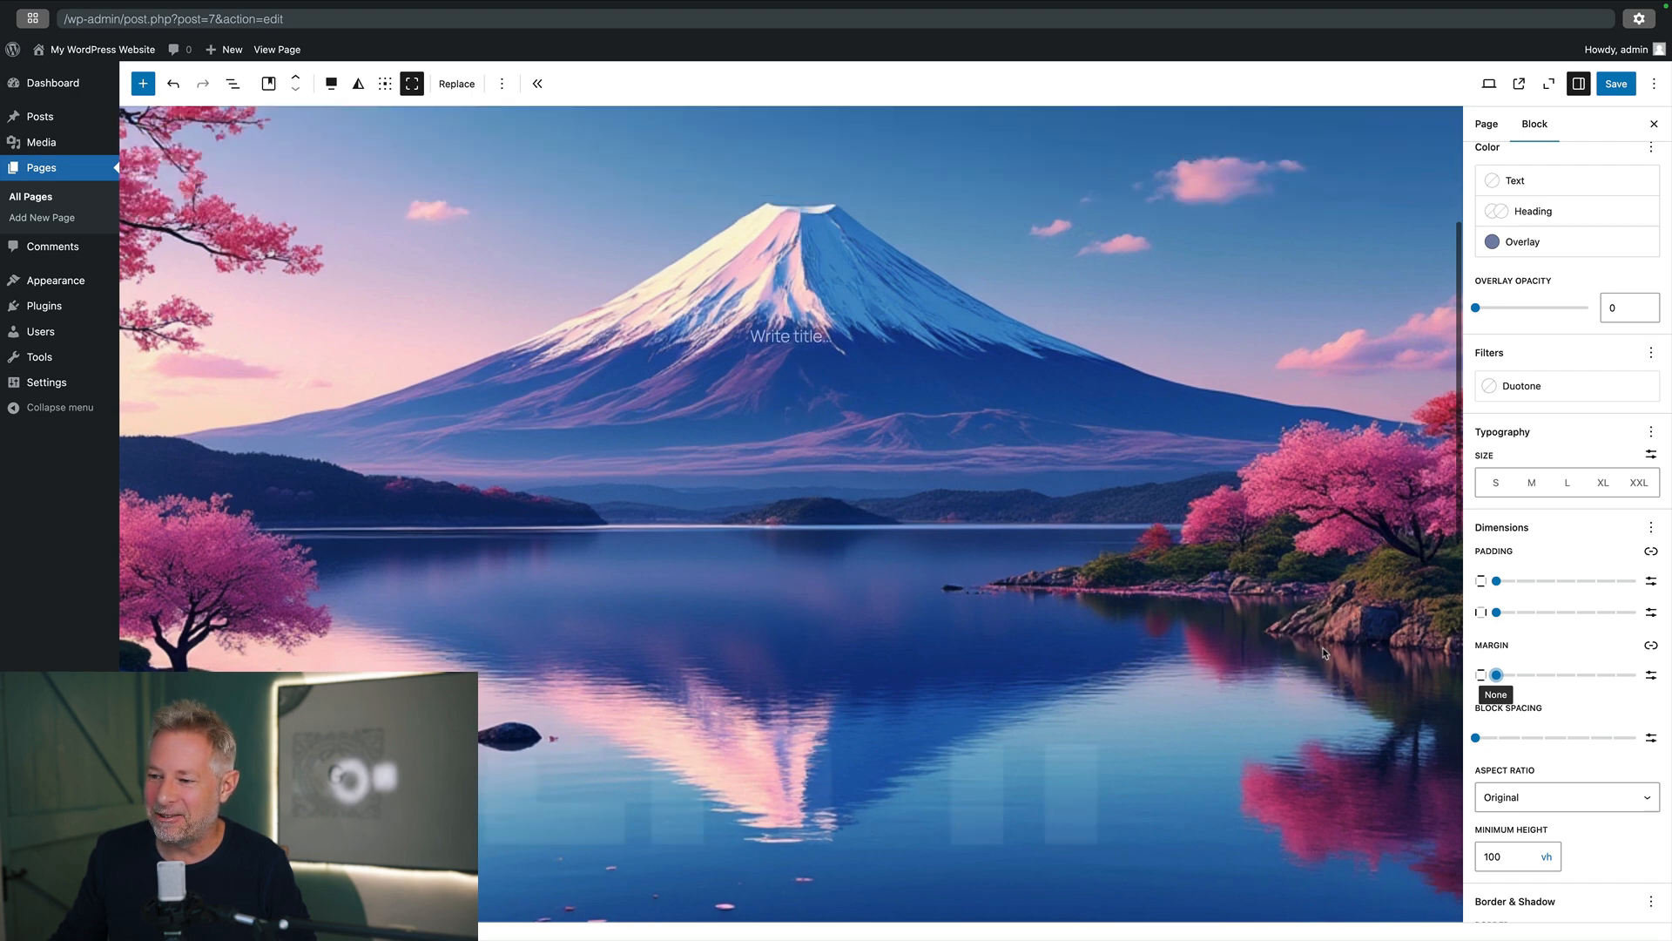
{"action": "type", "text": "FUJI"}
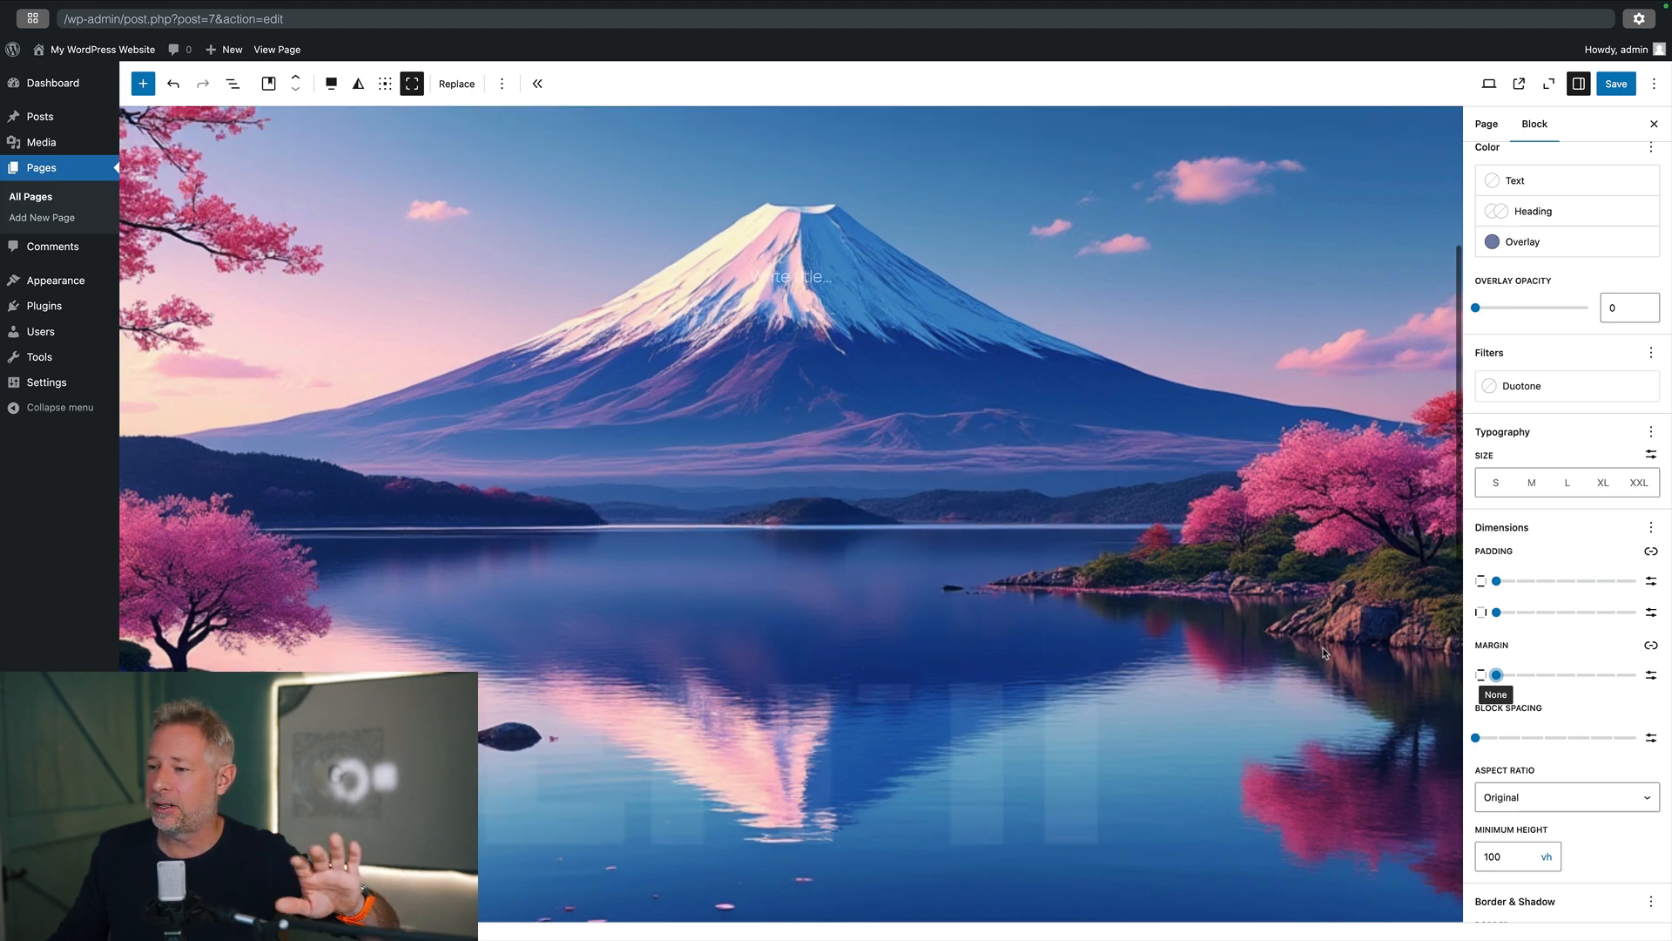
{"action": "type", "text": "FUJI"}
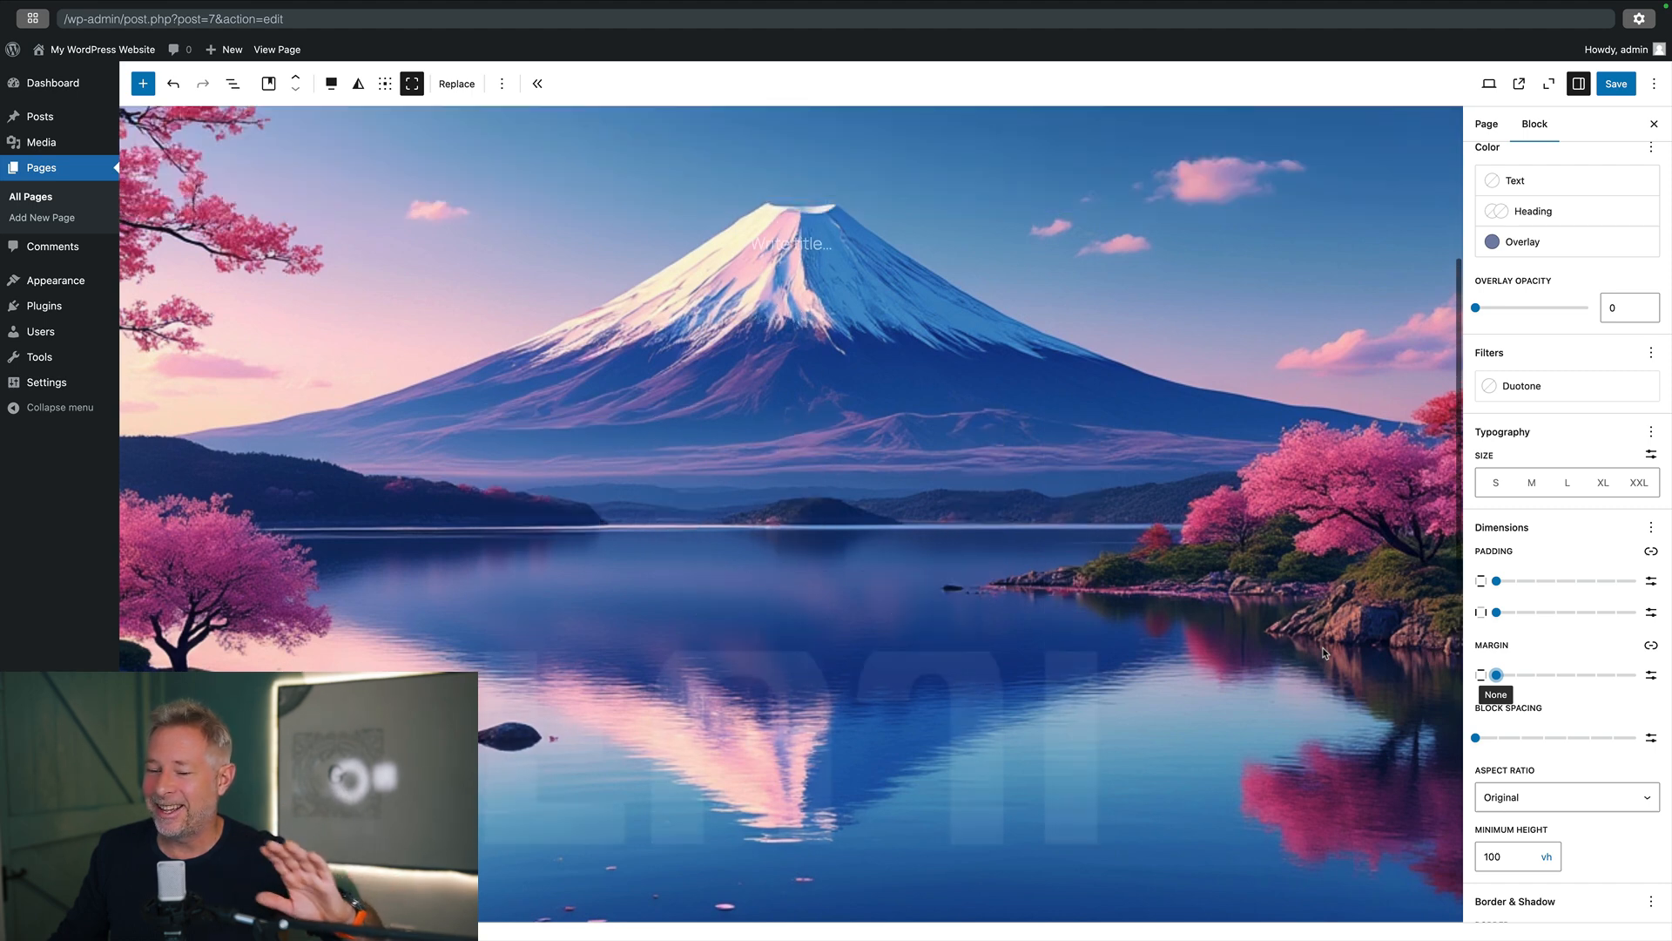
{"action": "type", "text": "FUJI"}
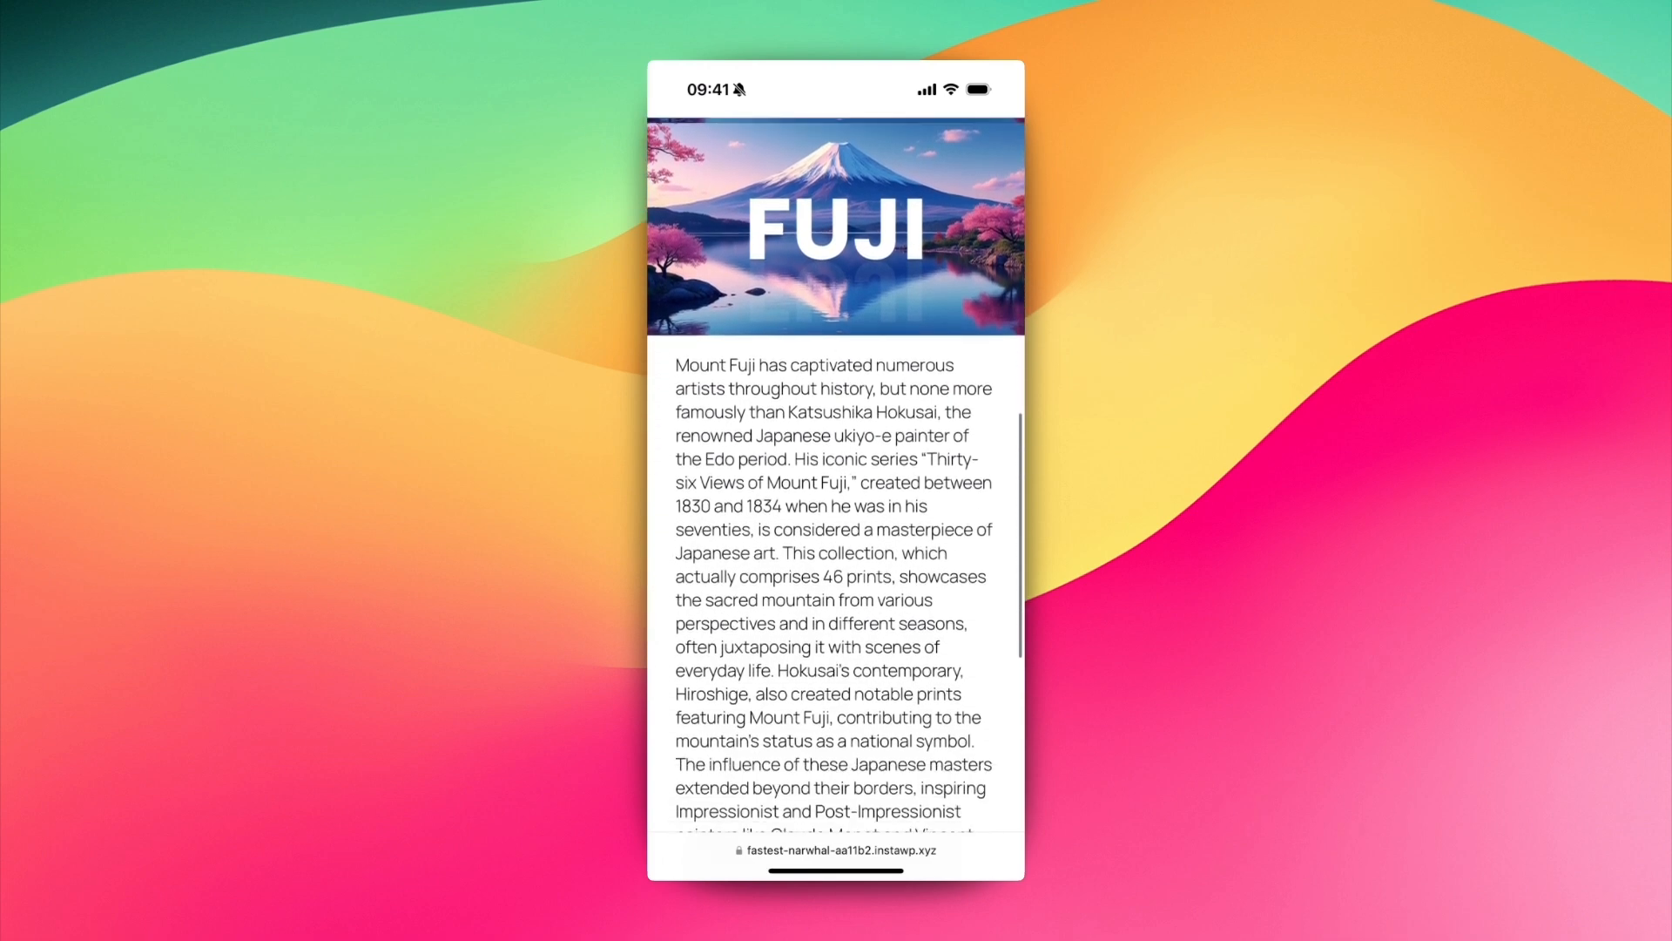
{"action": "scroll", "scroll_direction": "down", "scroll_amount": 3}
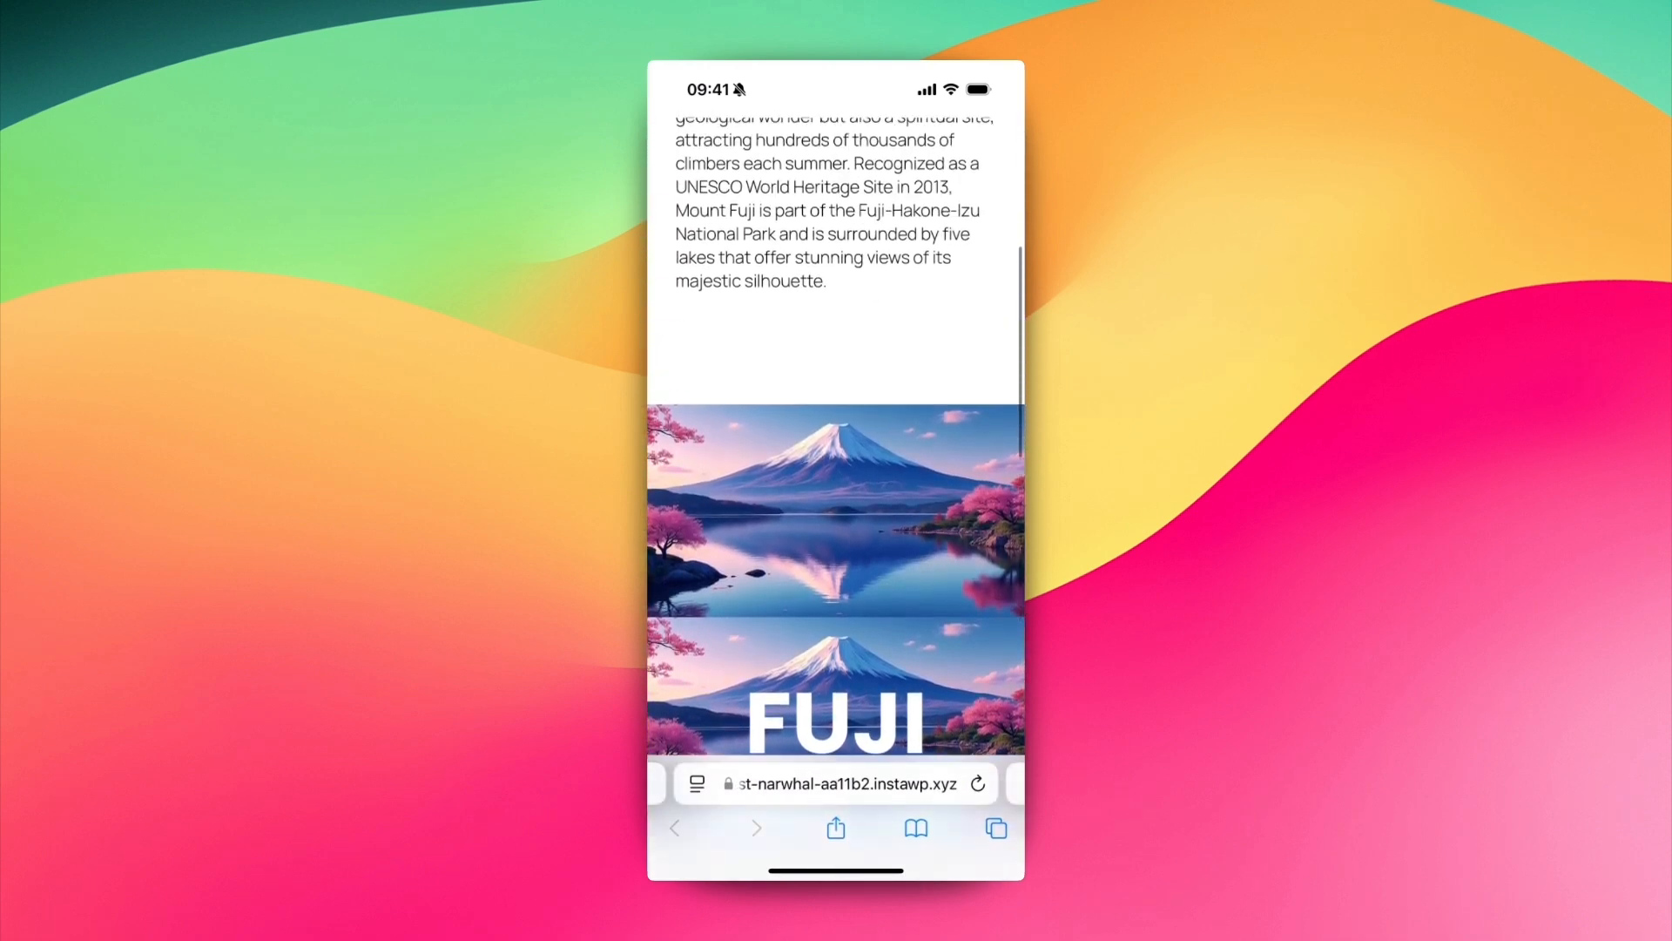
{"action": "scroll", "scroll_direction": "down", "scroll_amount": 3}
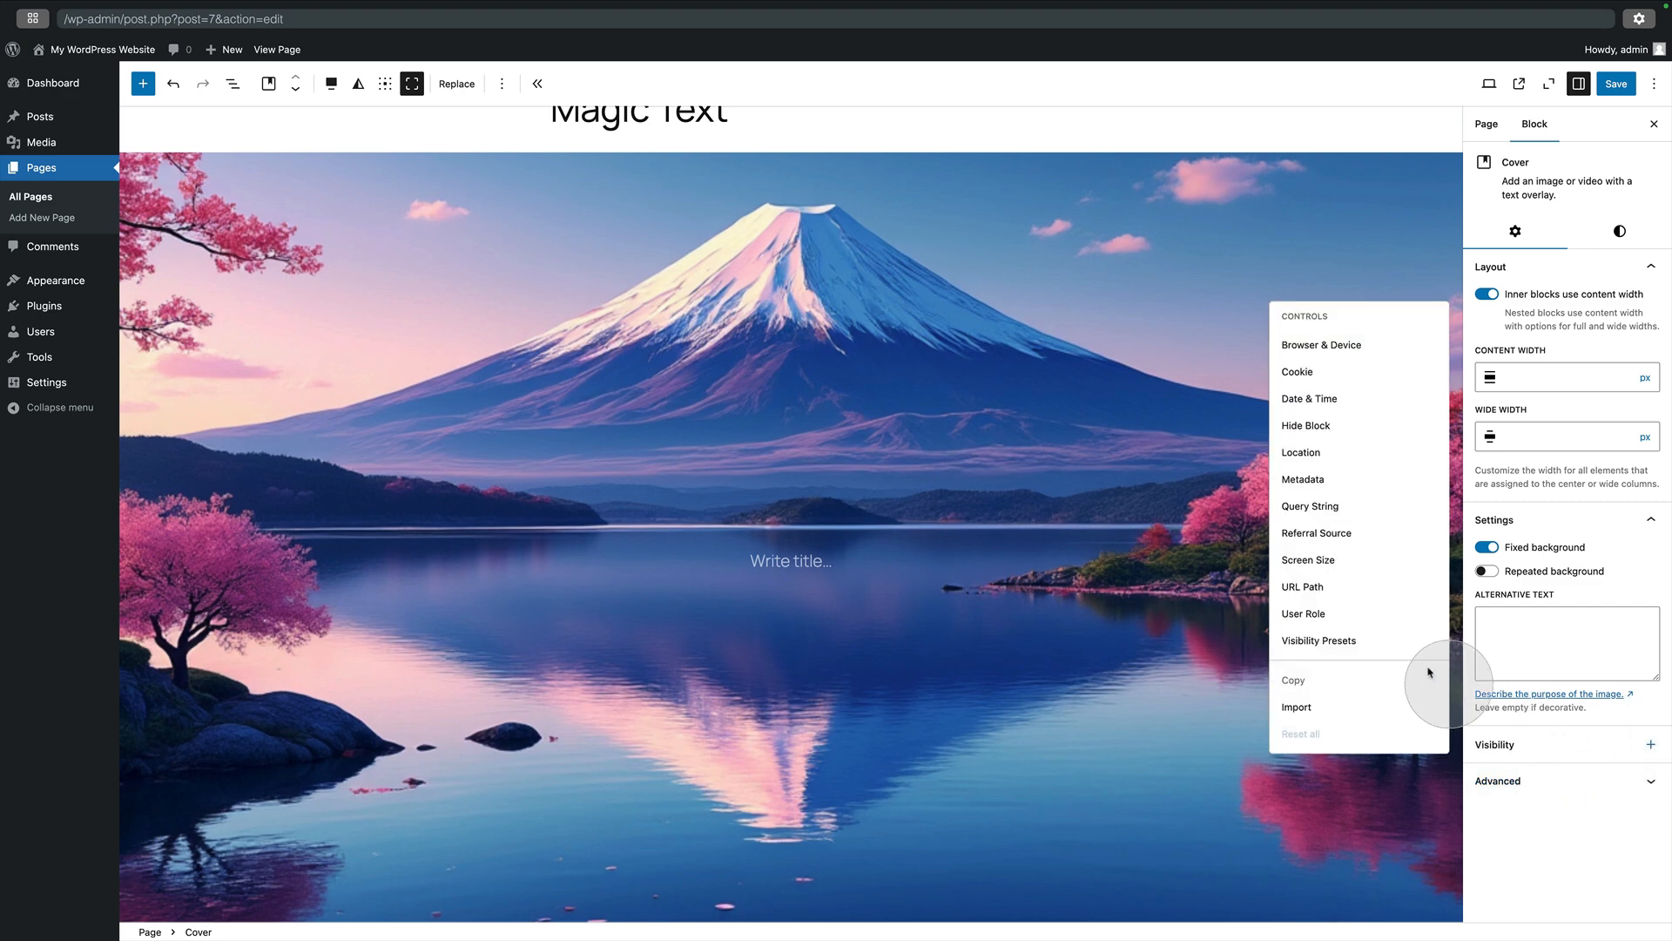
Step: Add a Screen Size visibility condition hiding the fixed cover on mobile, then check the phone view
{"action": "left_click", "coordinate": [1308, 560]}
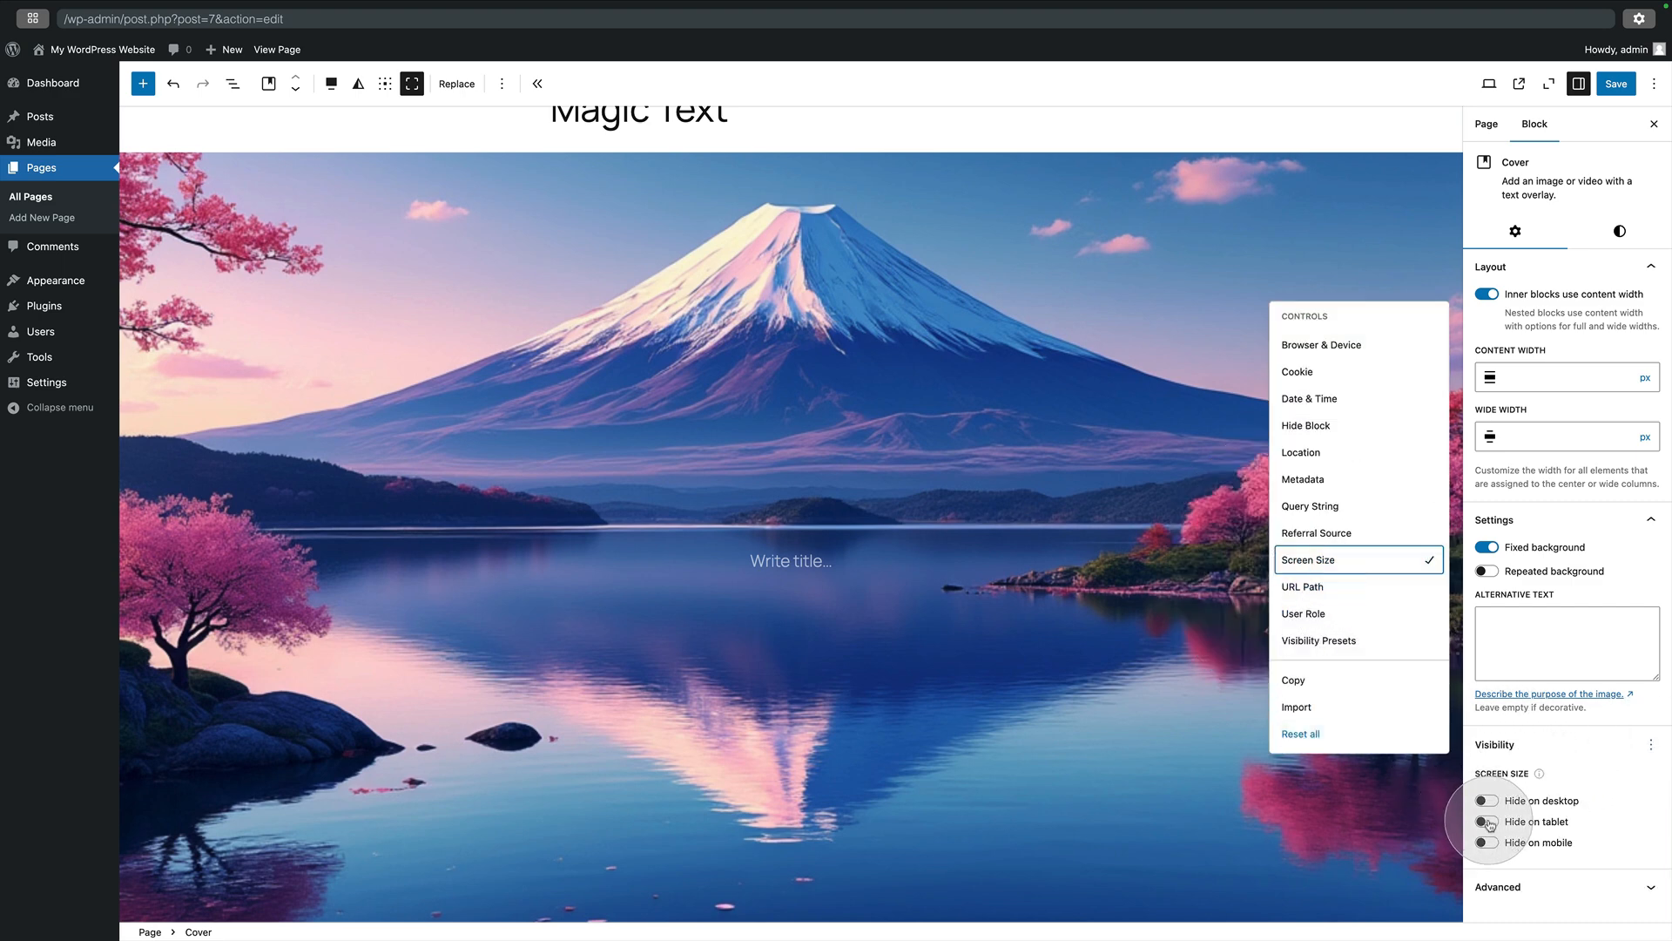
{"action": "left_click", "coordinate": [1486, 820]}
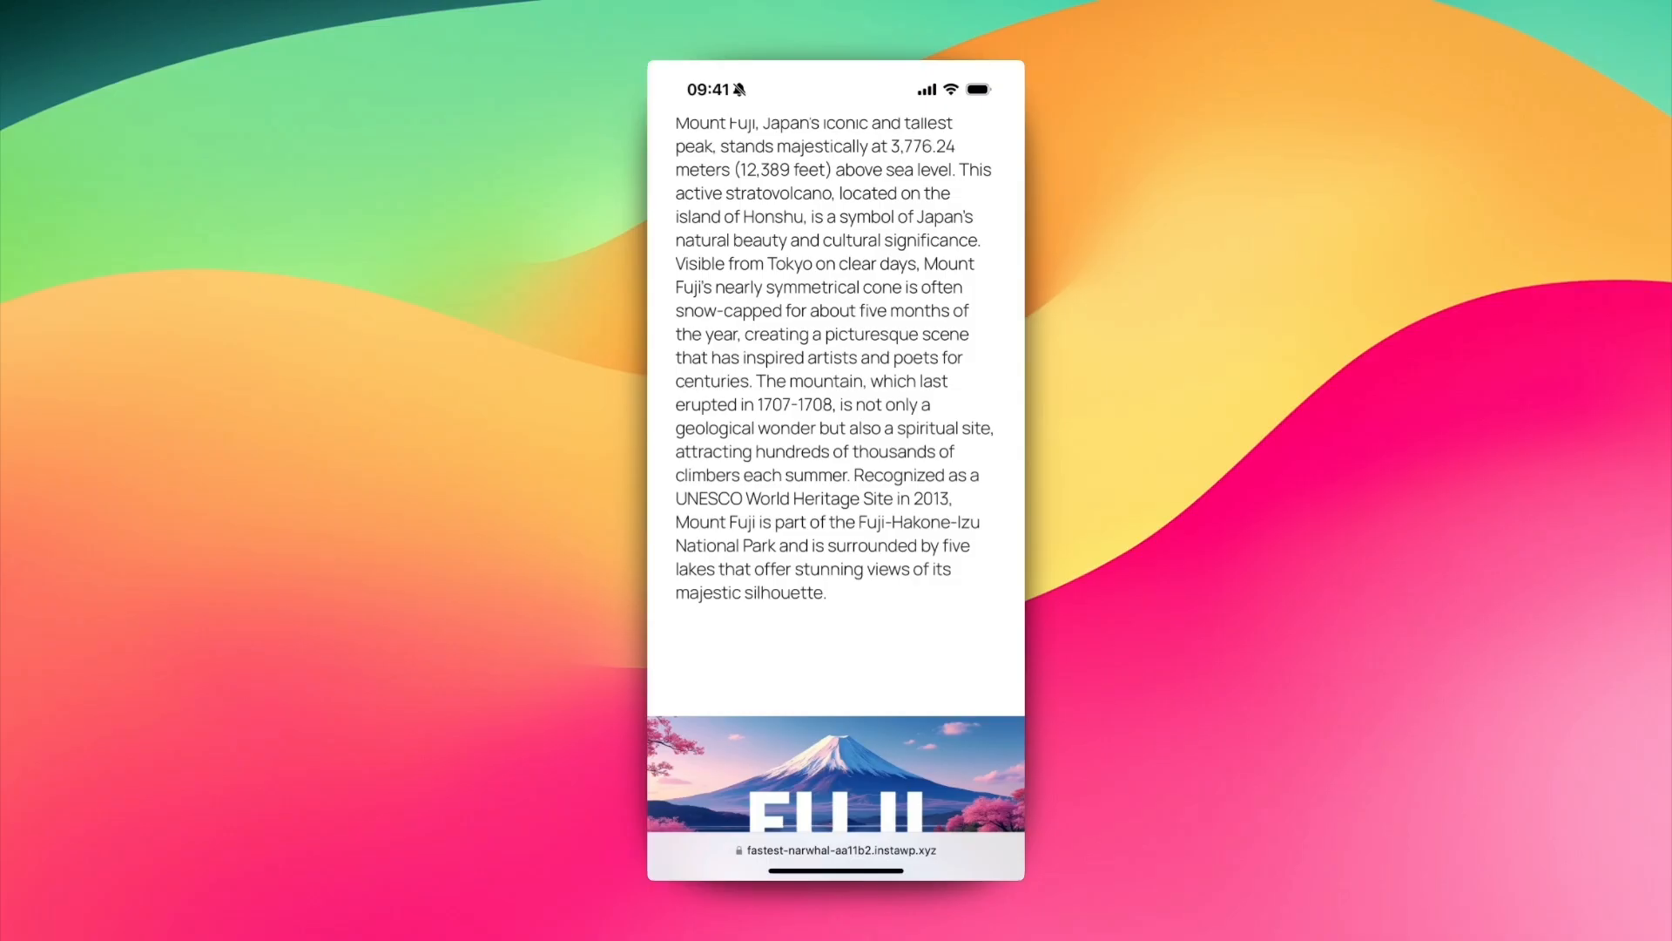
{"action": "scroll", "scroll_direction": "down", "scroll_amount": 3}
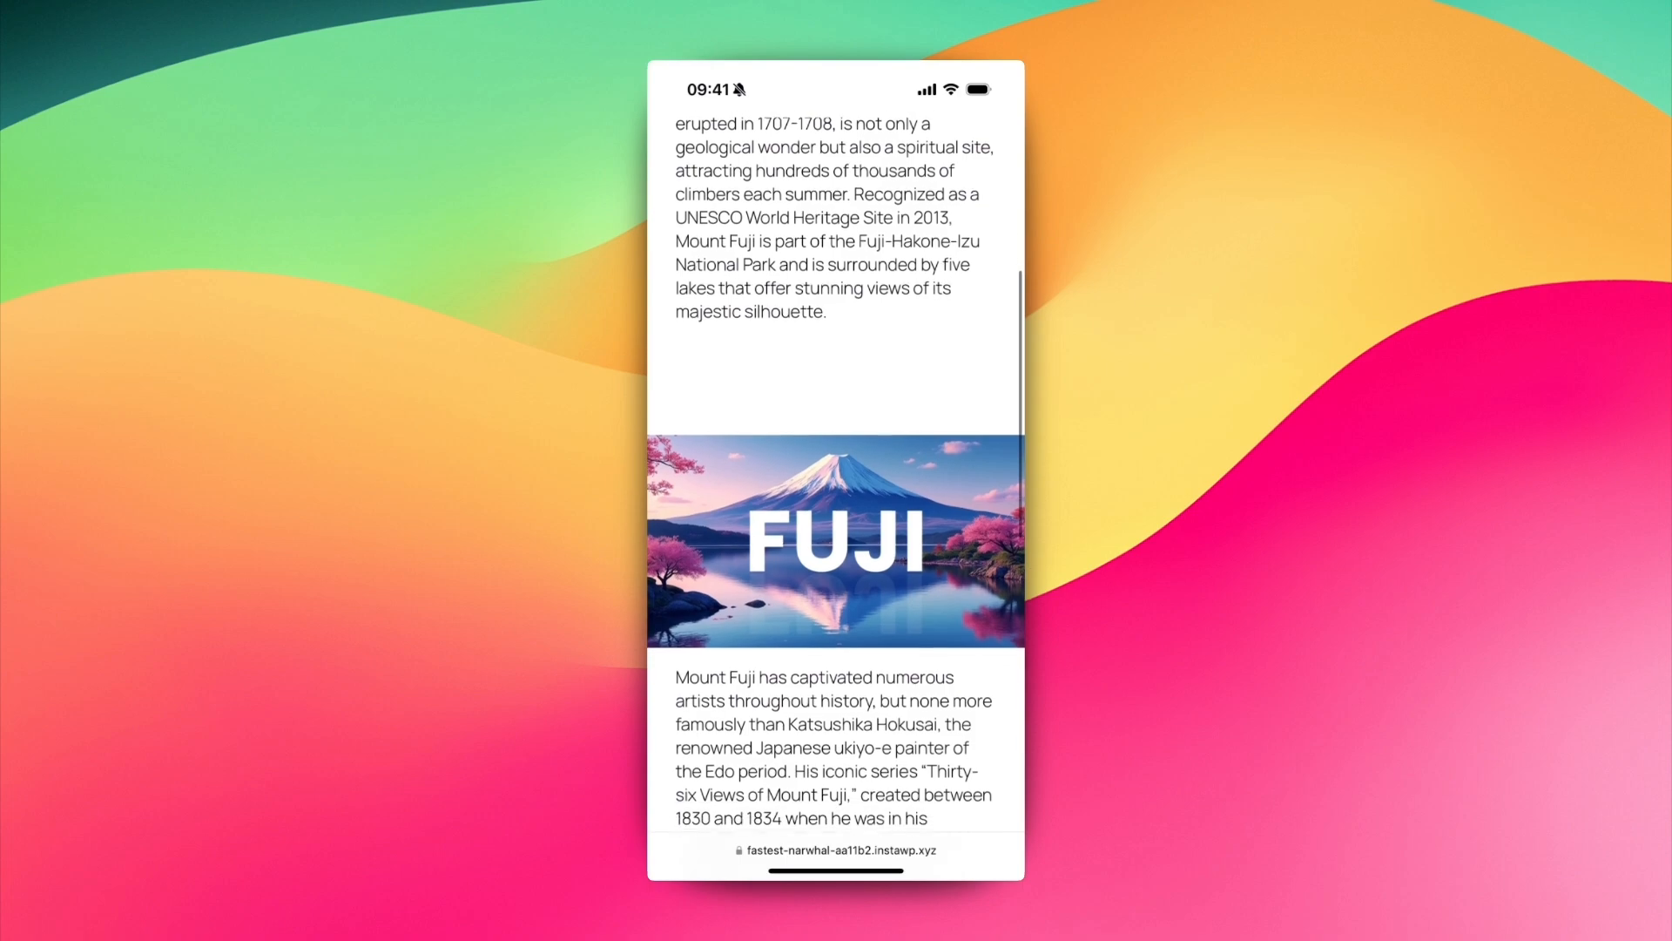